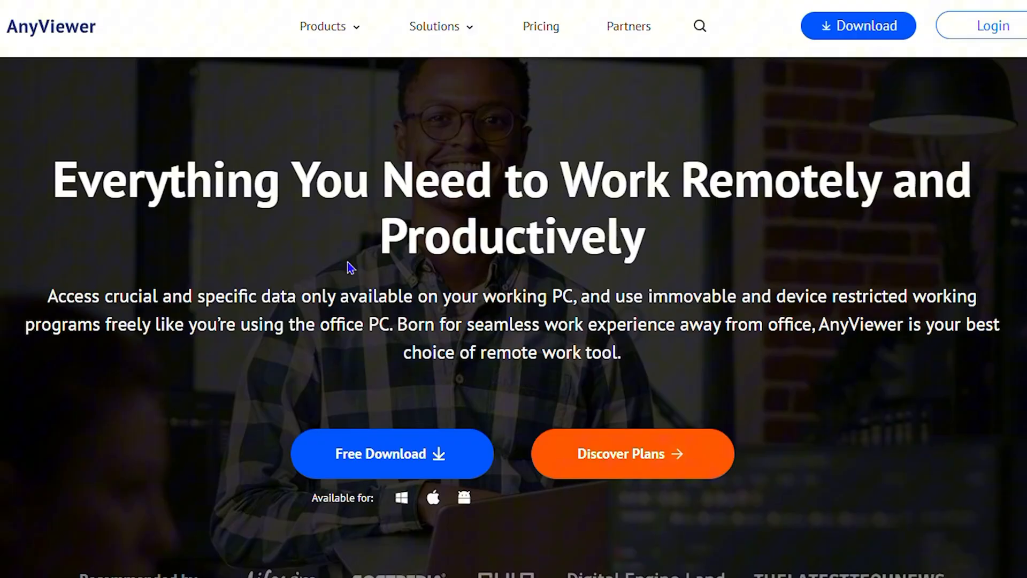
Scroll the remote-work page past the hero and Recommended by logos to the Urgent Work Tasks cards.
scroll("down", 3)
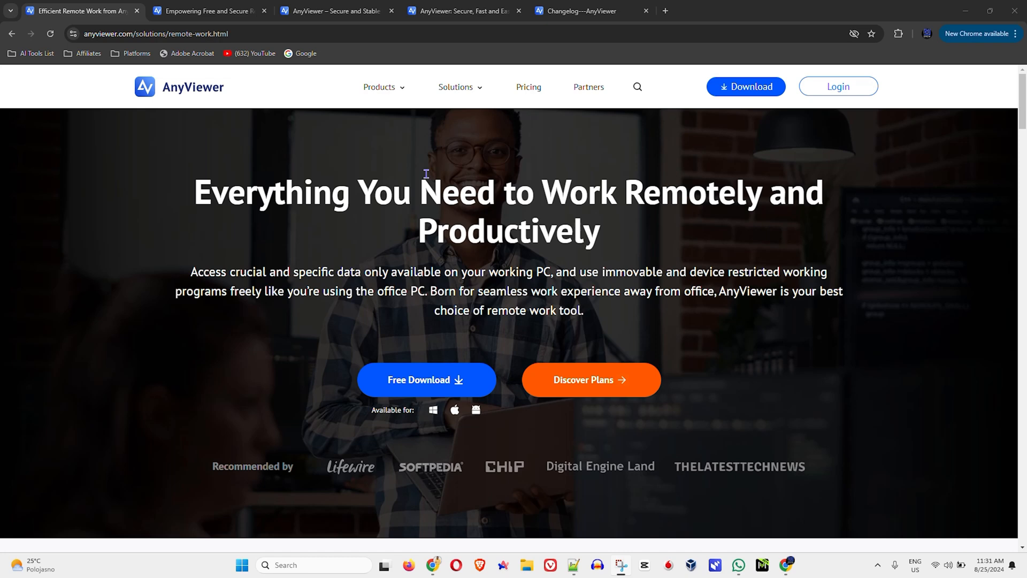
mouse_move(216, 106)
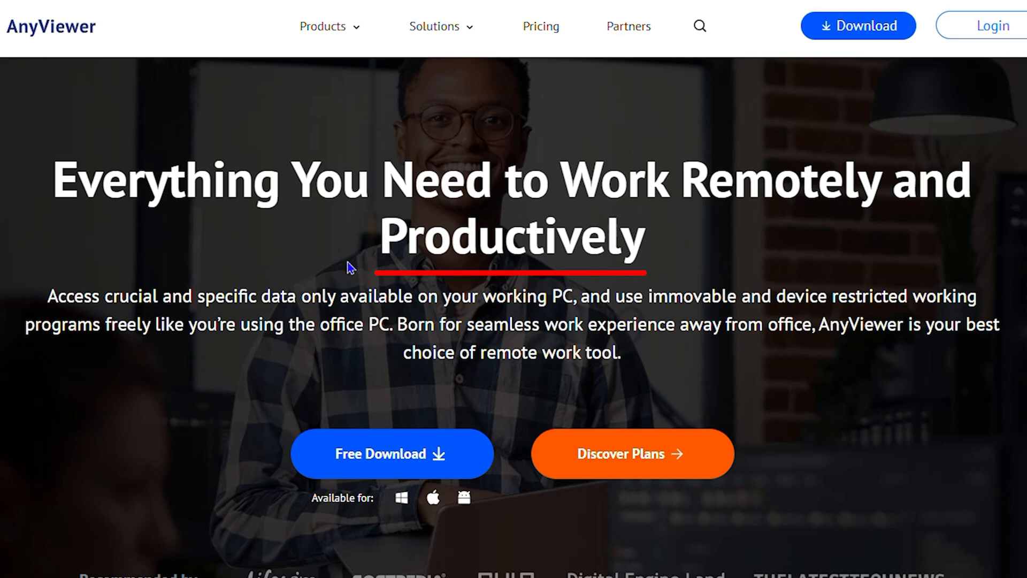
scroll("down", 3)
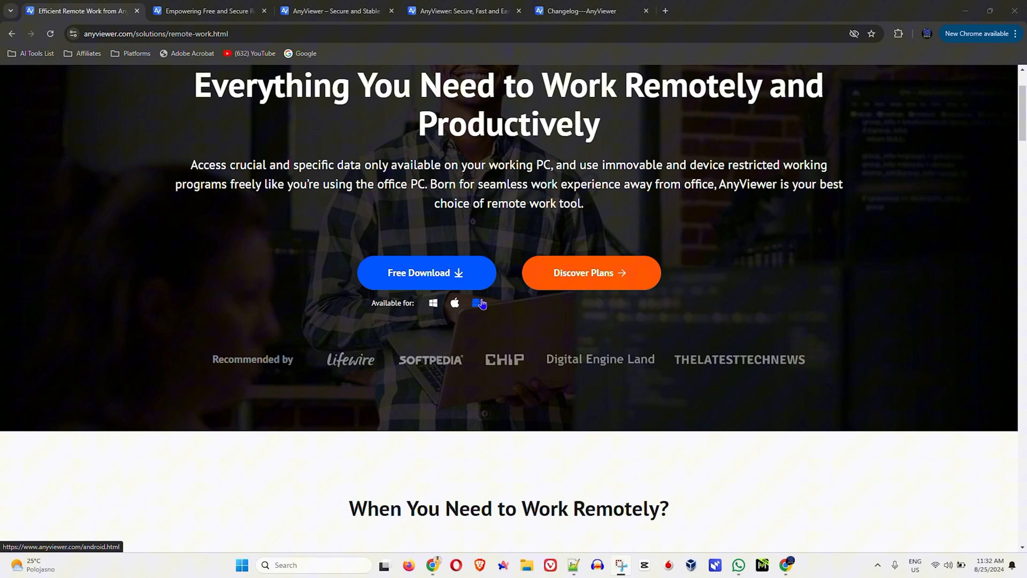
mouse_move(286, 401)
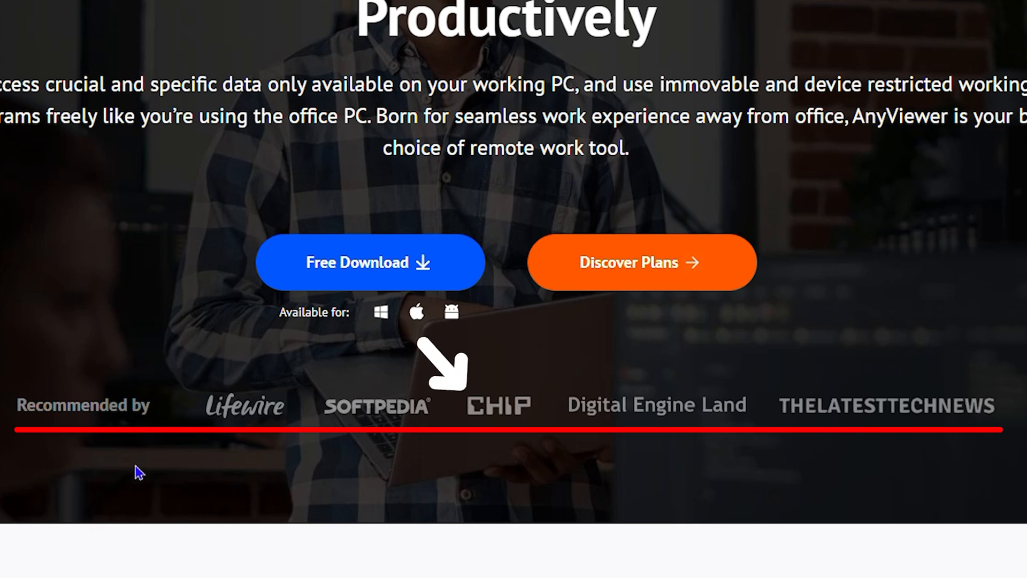
mouse_move(740, 504)
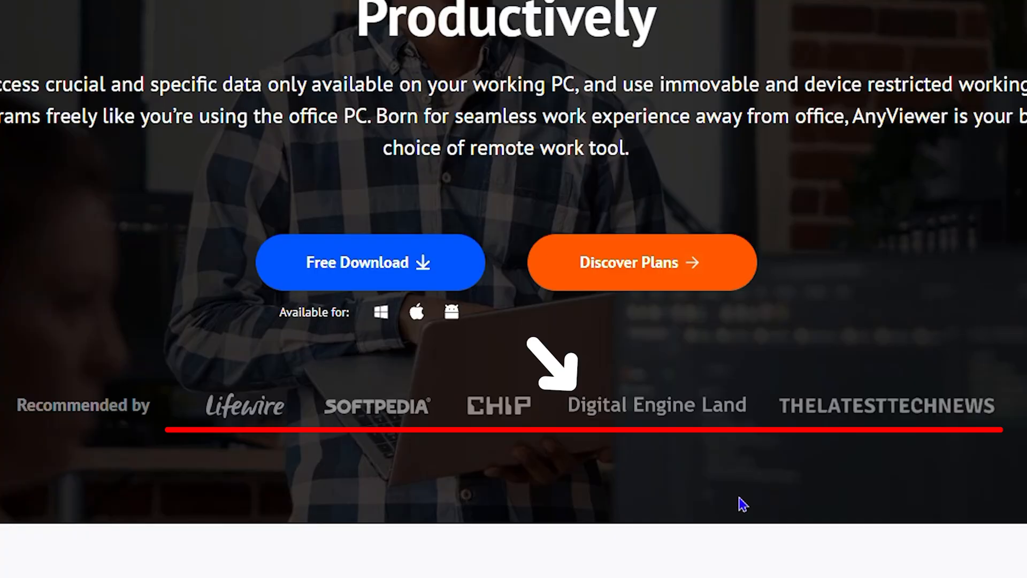
scroll("down", 3)
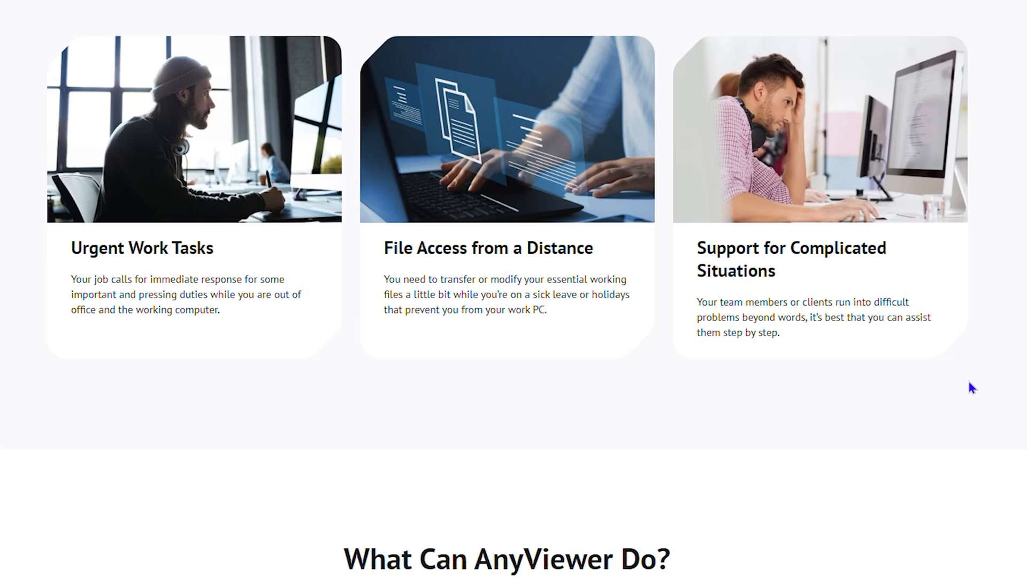
Scroll through What Can AnyViewer Do? down to Rich Features for Smooth & Productive Work.
scroll("down", 3)
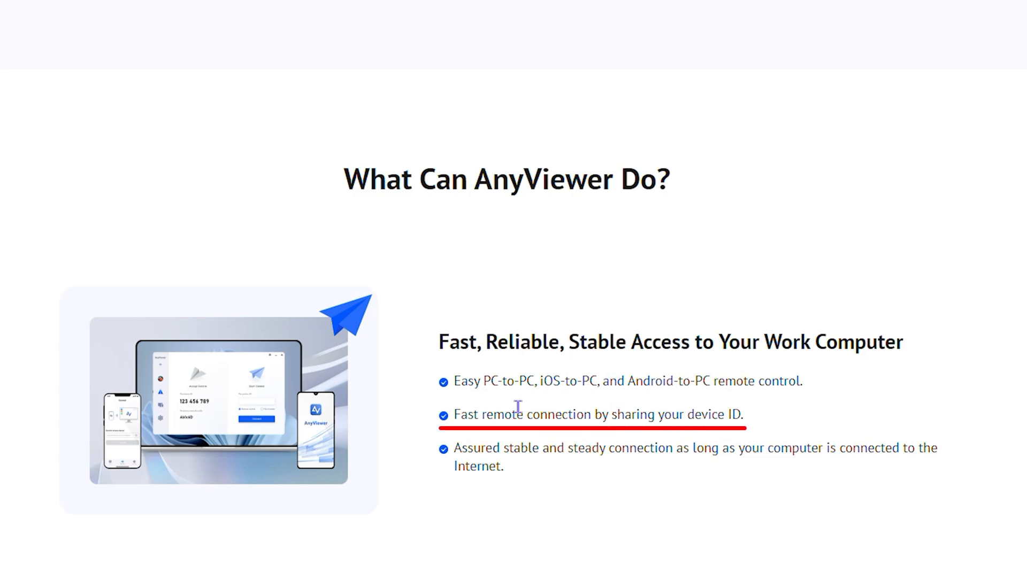
scroll("up", 3)
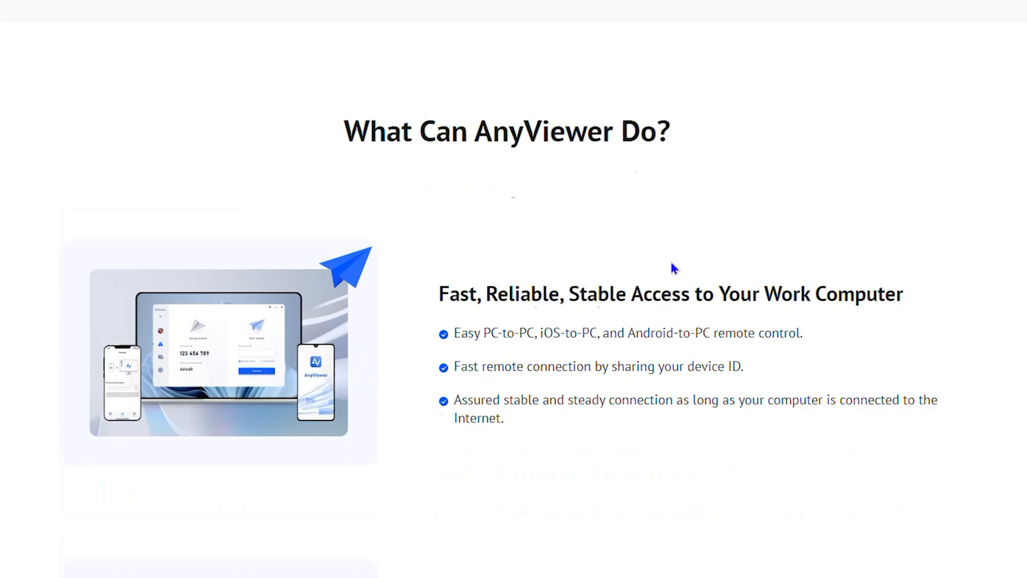
scroll("down", 3)
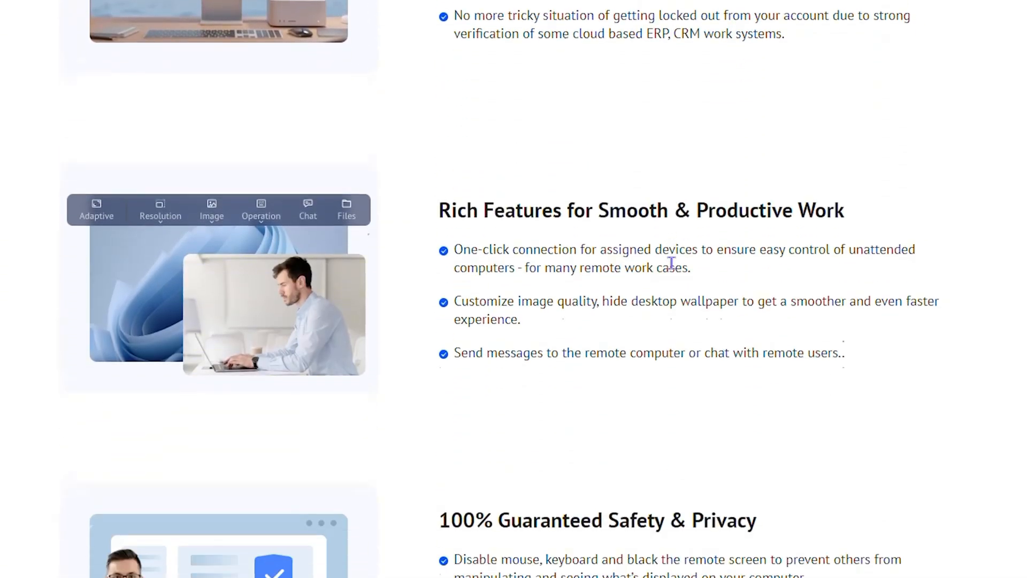
scroll("down", 3)
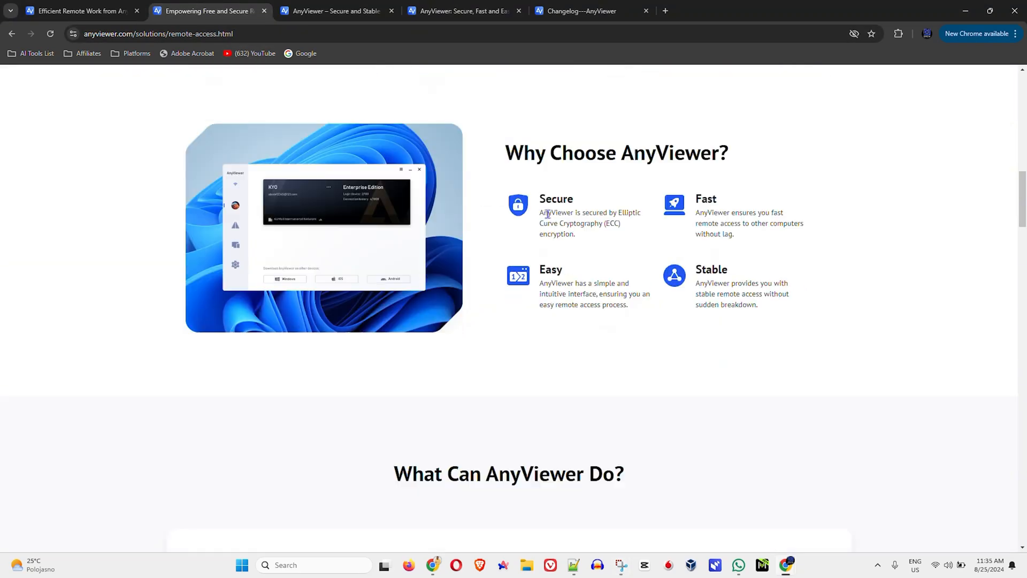
Scroll the remote-access page through Why Choose AnyViewer to the Multi-Monitor and Black Screen feature cards.
scroll("down", 3)
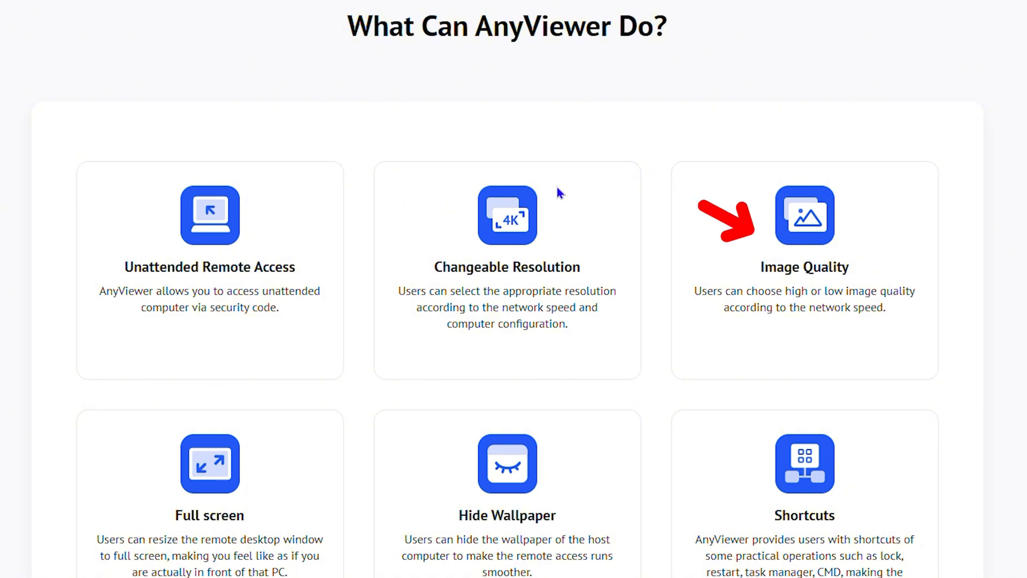
scroll("down", 3)
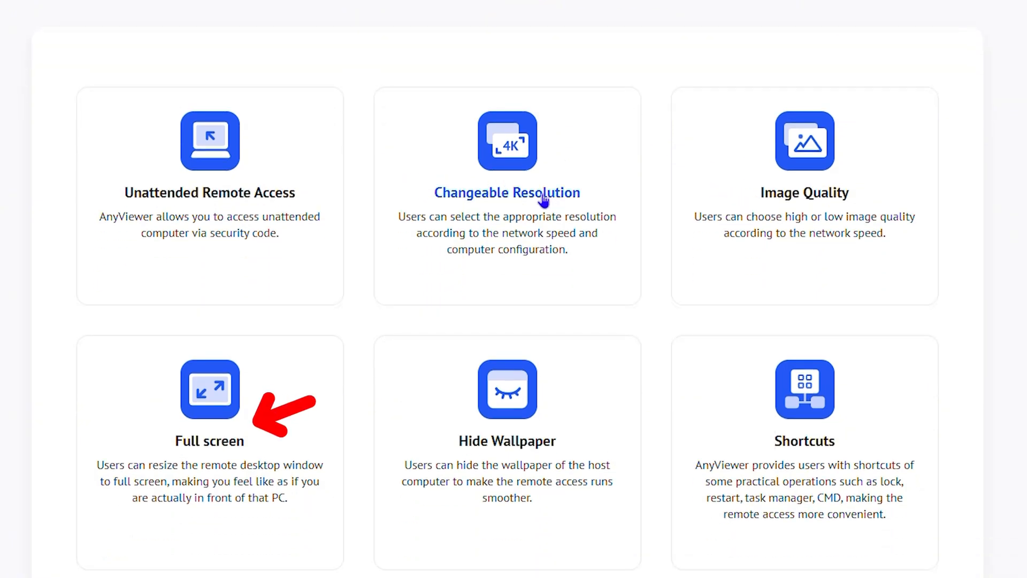
scroll("down", 3)
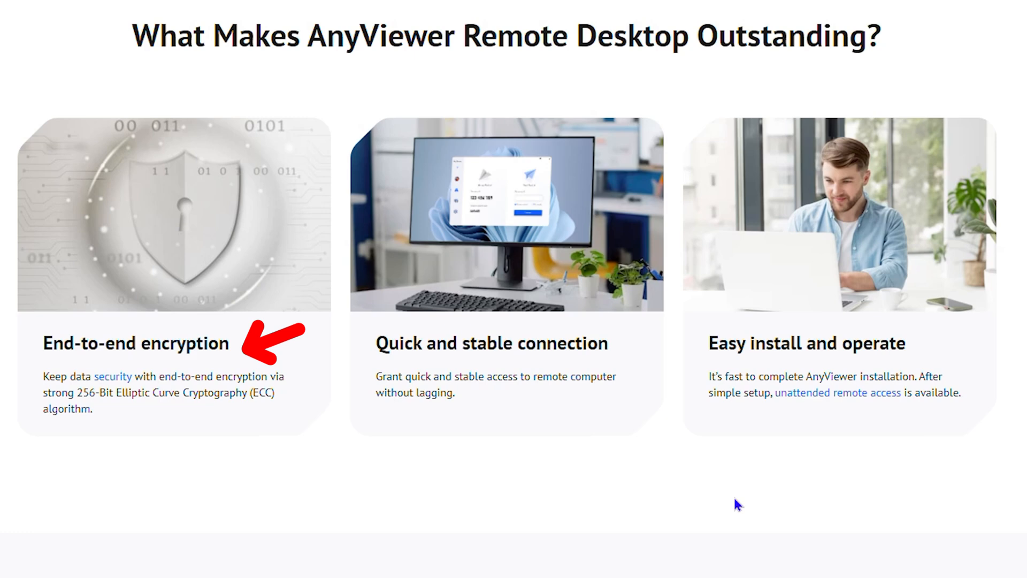
mouse_move(762, 491)
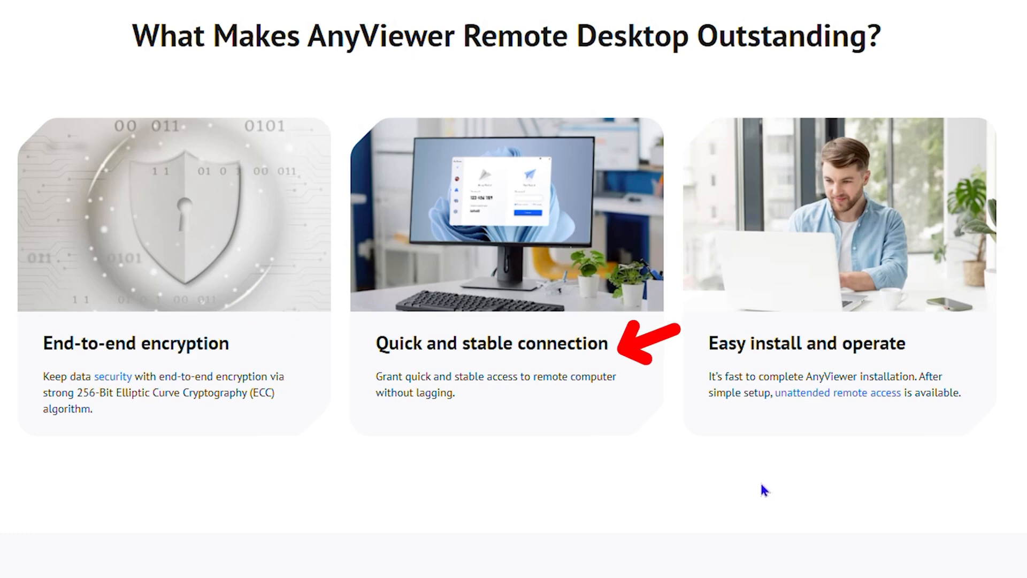
mouse_move(704, 471)
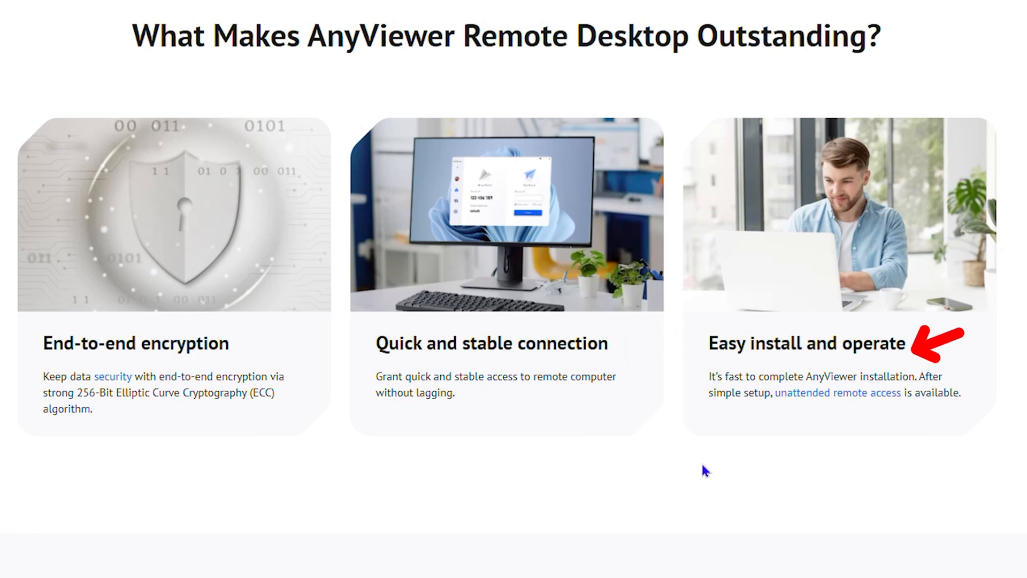
scroll("down", 3)
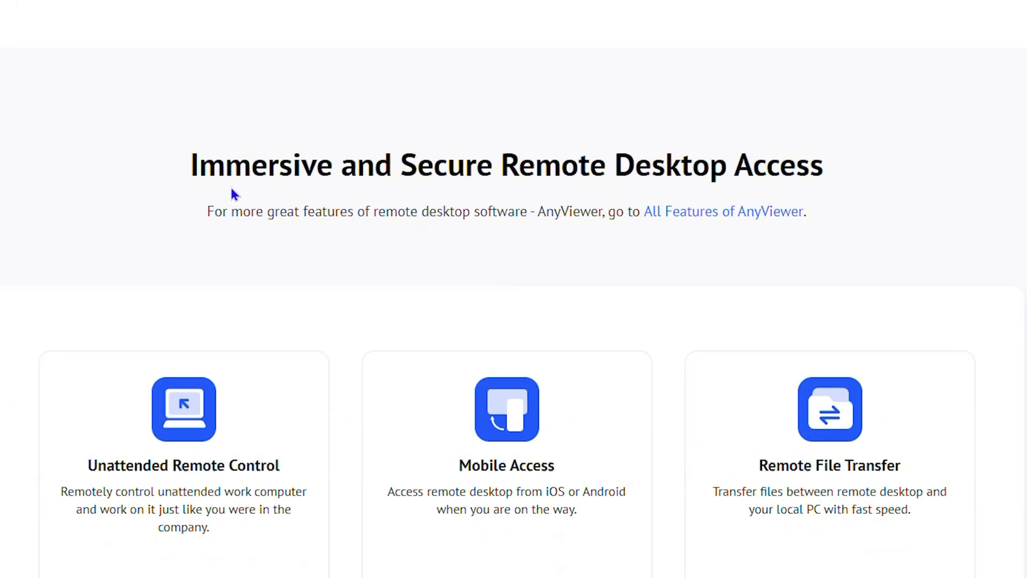
scroll("down", 3)
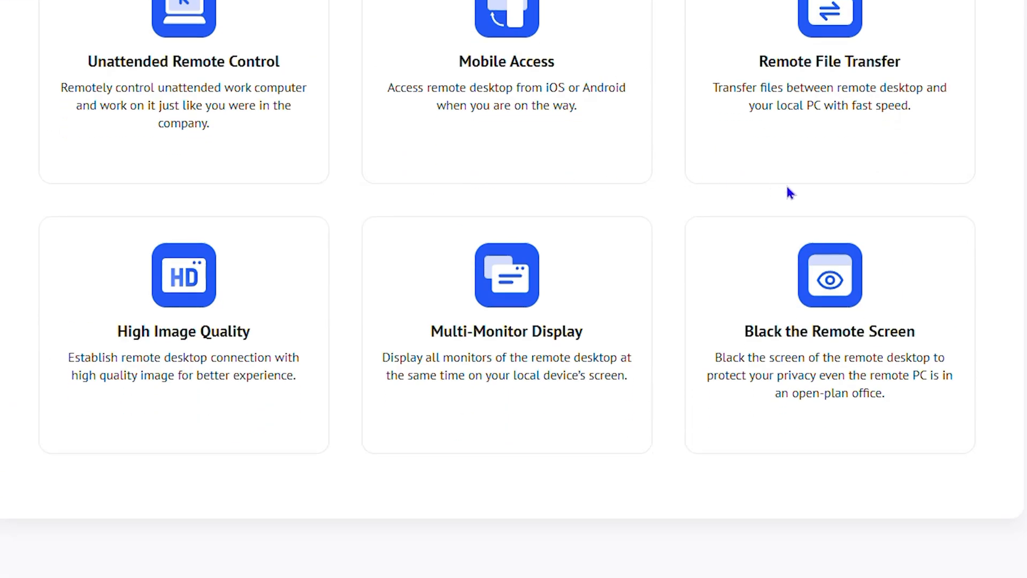
scroll("down", 3)
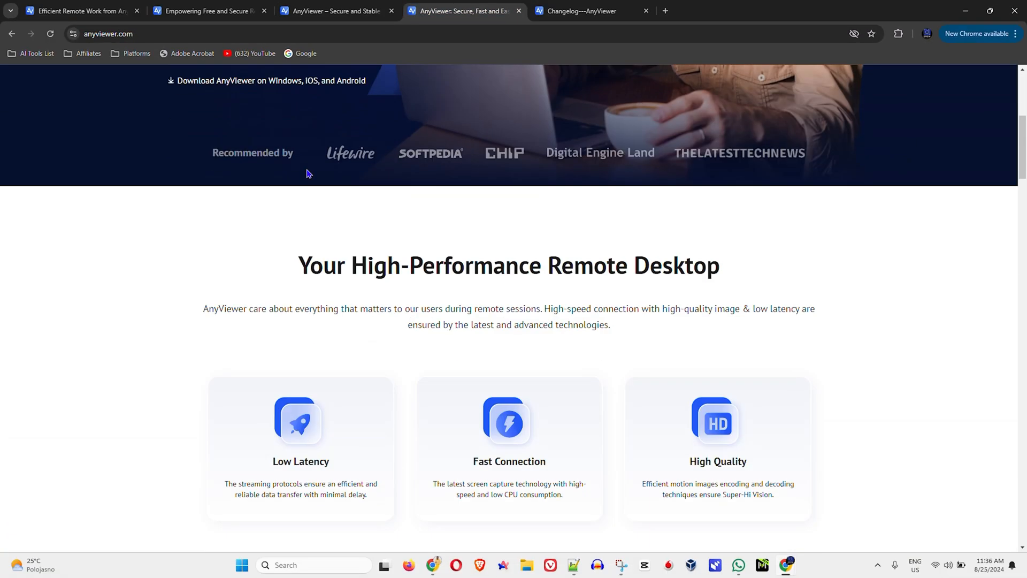
Scroll the home page to Always Keep Your Data Safe, then switch to the Upgrade History tab.
scroll("down", 3)
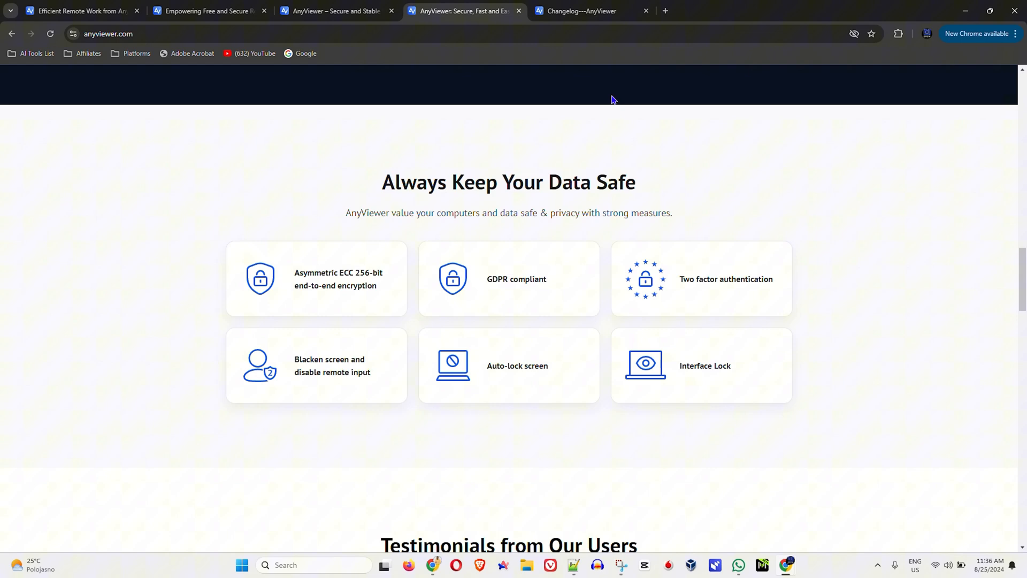
left_click(581, 11)
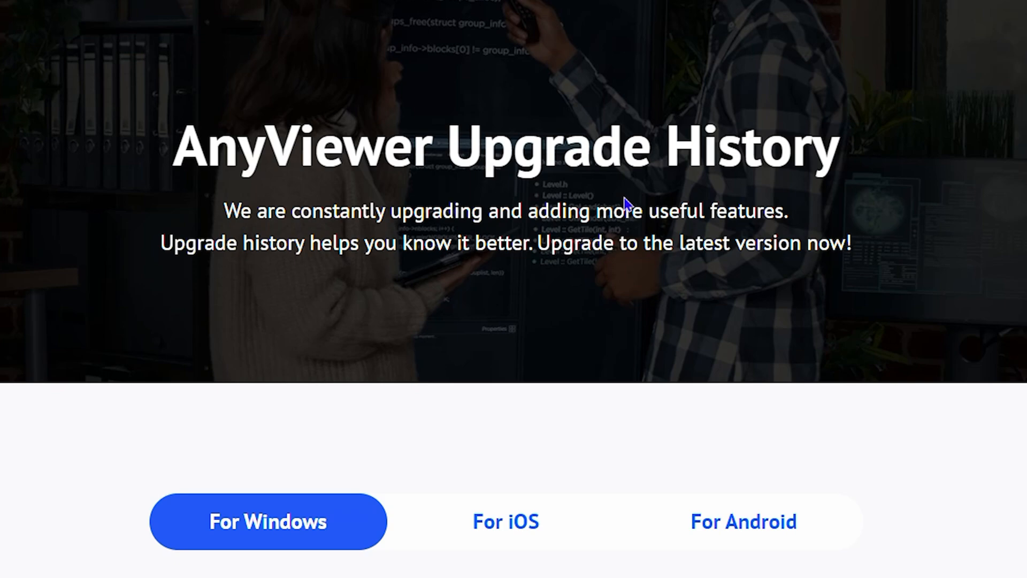
Scroll through the Windows release notes on the changelog page and back up.
scroll("down", 3)
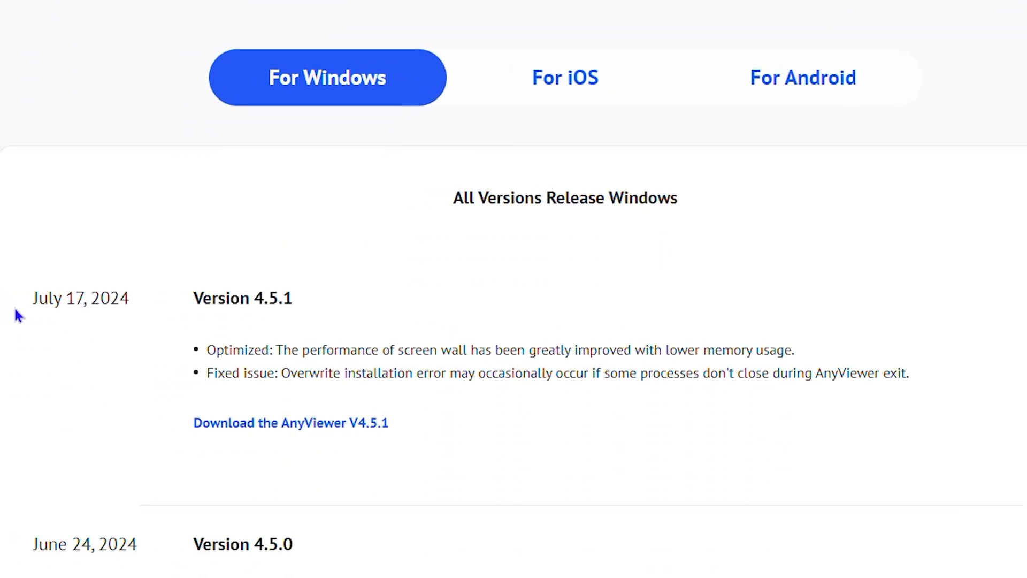
mouse_move(90, 325)
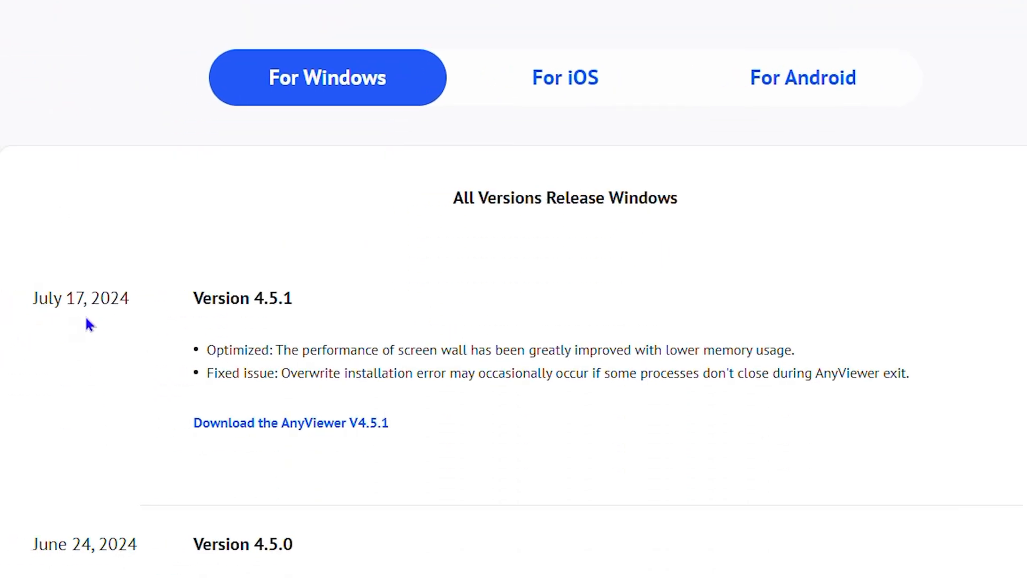
scroll("down", 3)
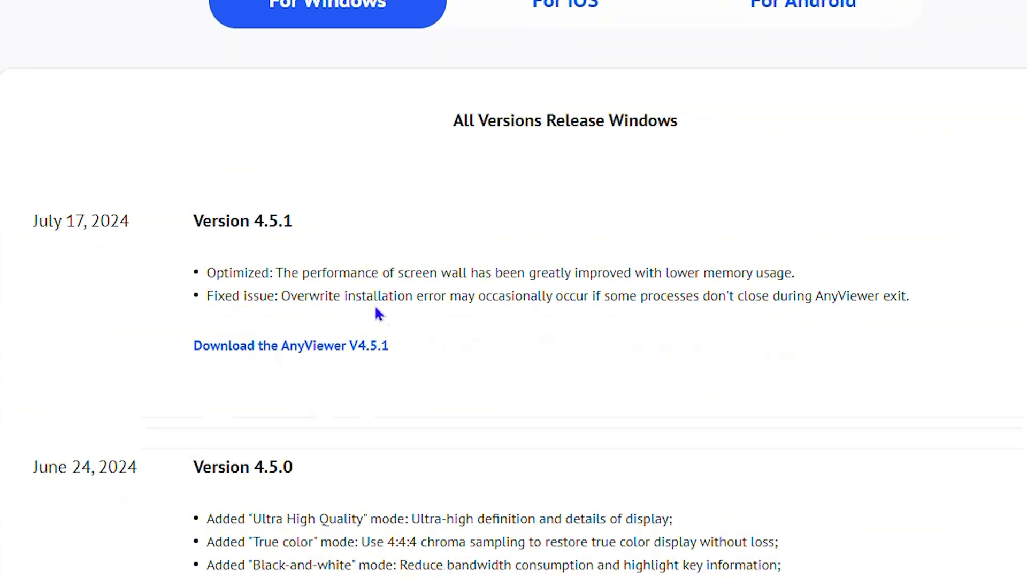
scroll("down", 3)
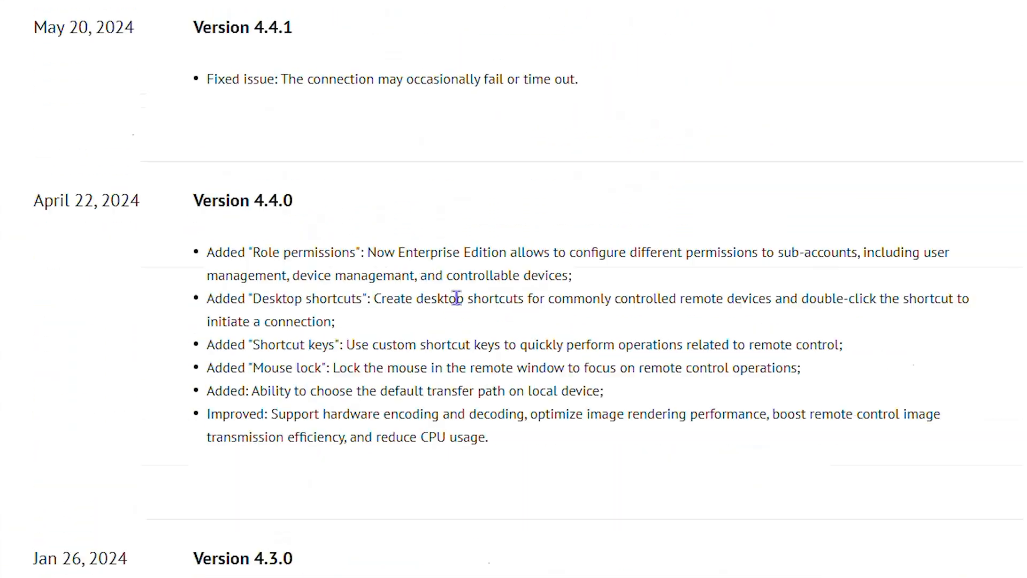
scroll("down", 3)
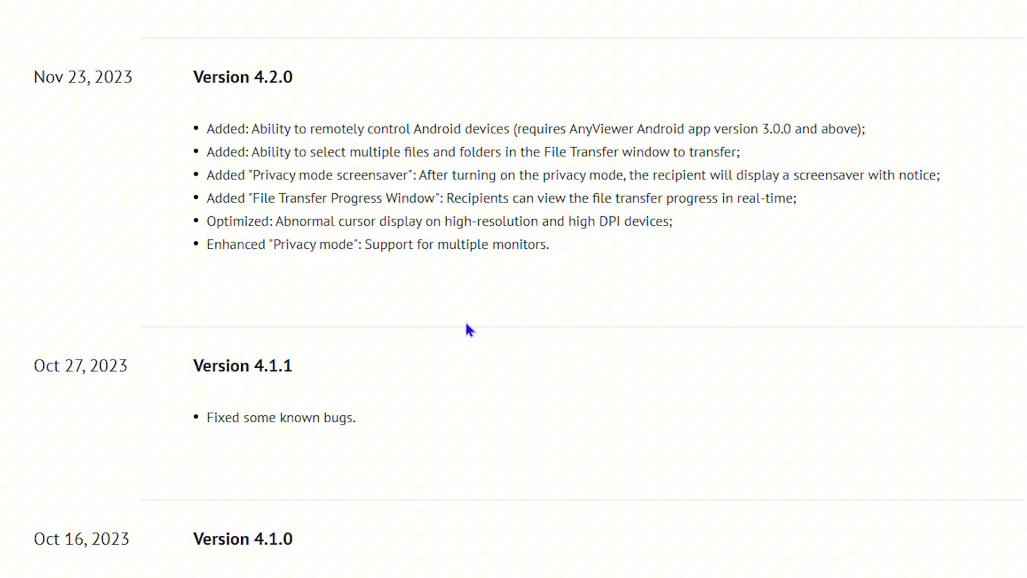
scroll("down", 3)
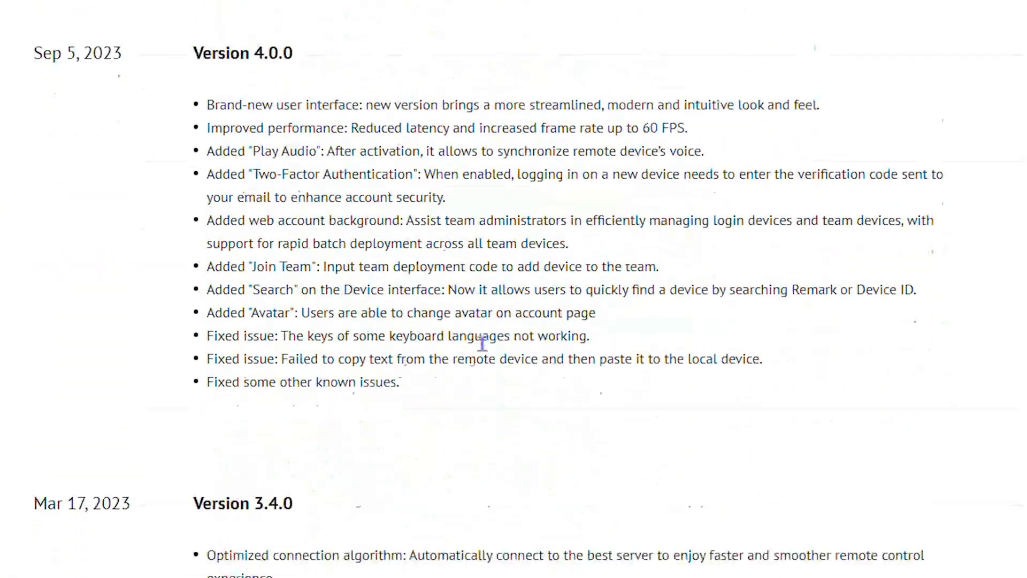
scroll("up", 3)
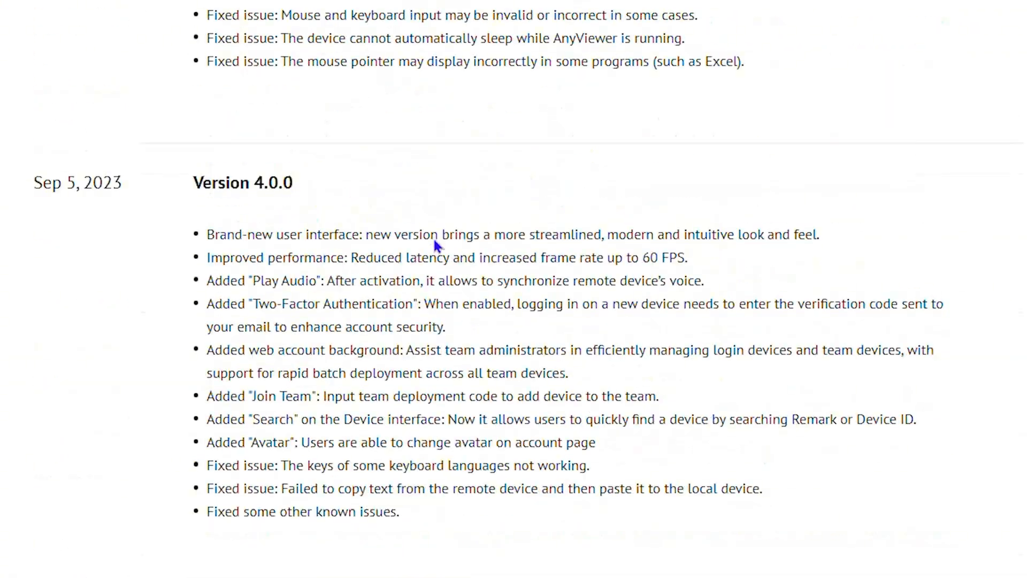
scroll("up", 3)
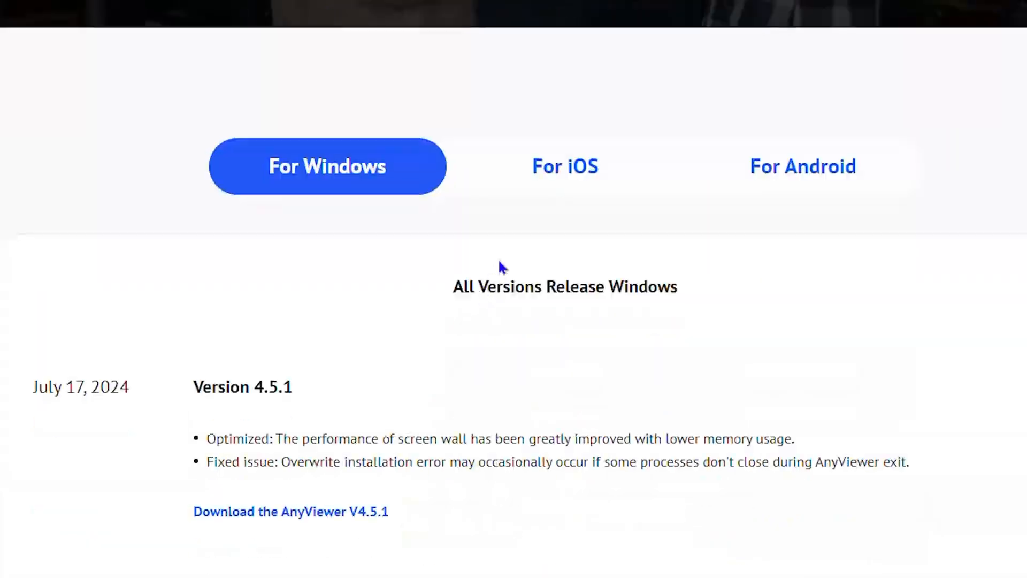
View the iOS then Android release histories, reading Android notes down to Version 2.0.0 and back to the top.
left_click(564, 165)
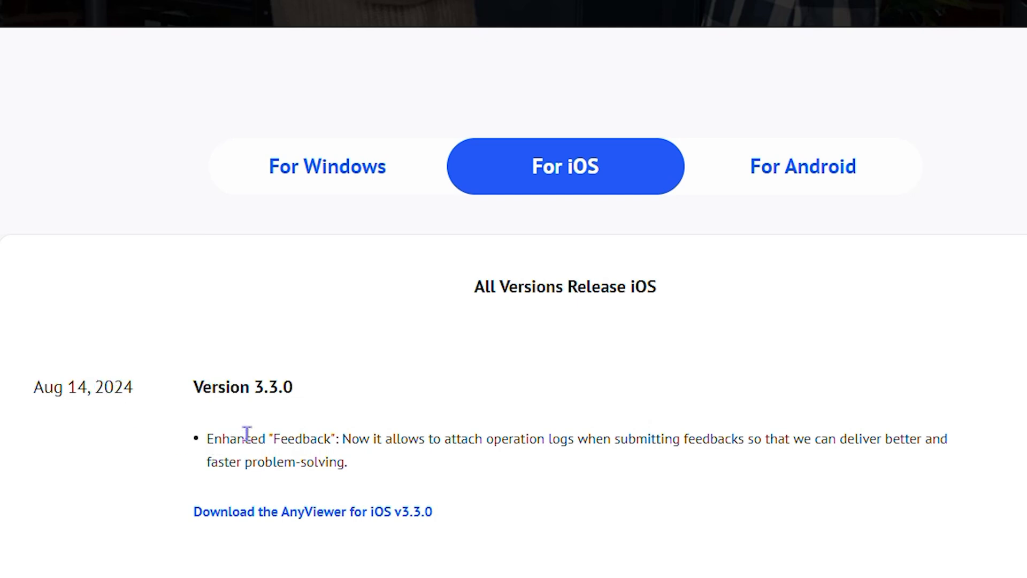
mouse_move(775, 194)
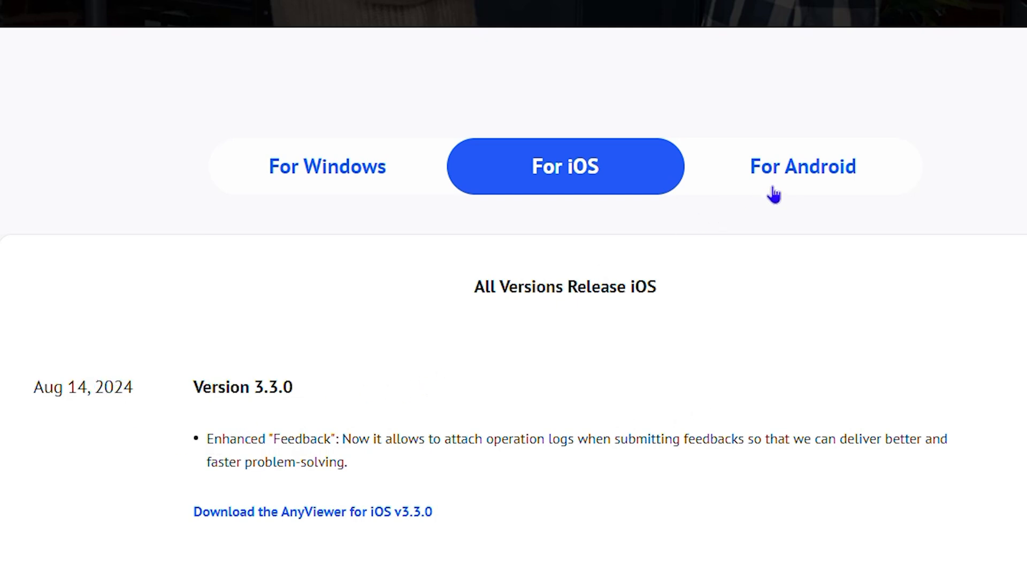
left_click(803, 166)
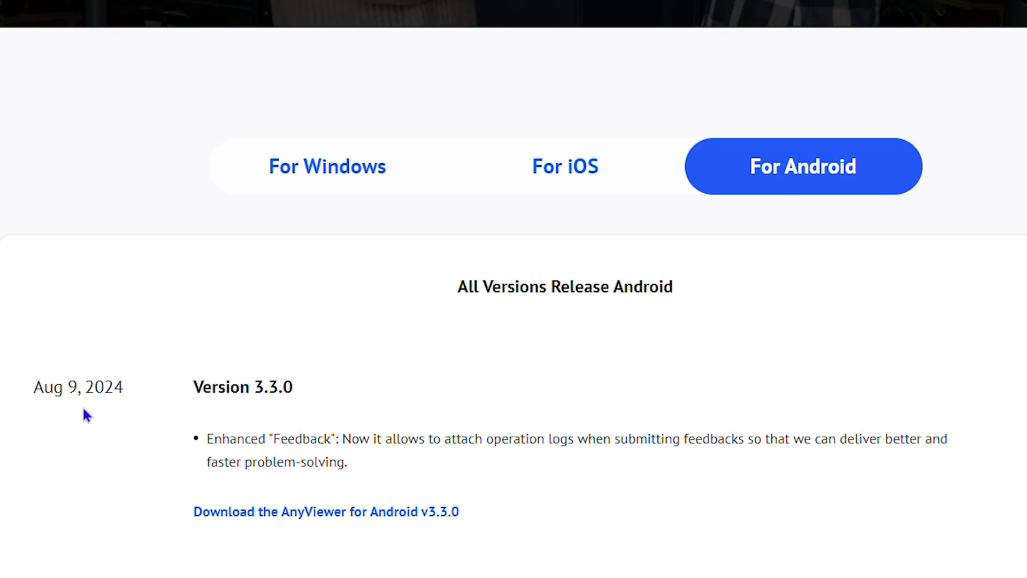
mouse_move(660, 468)
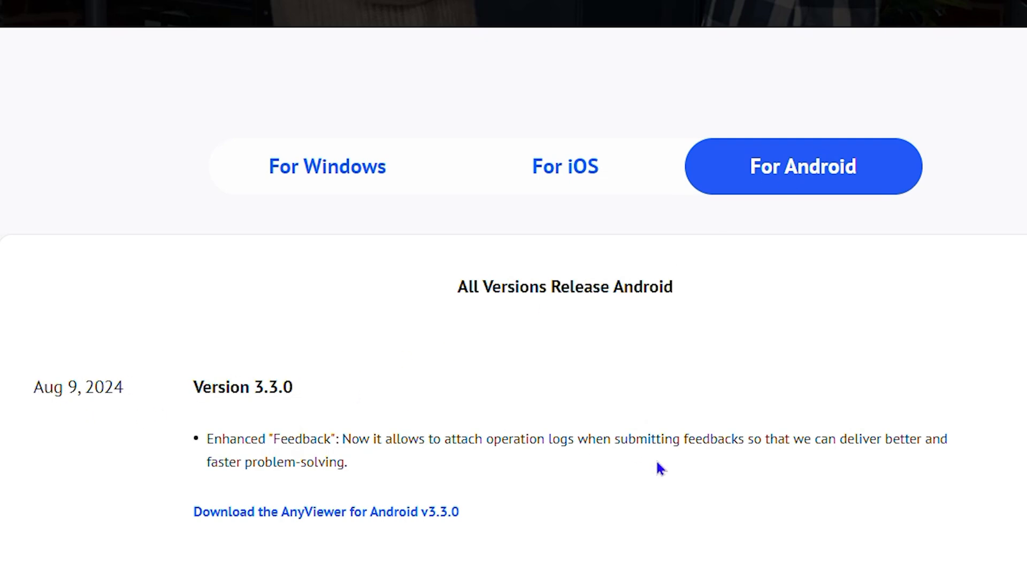
scroll("down", 3)
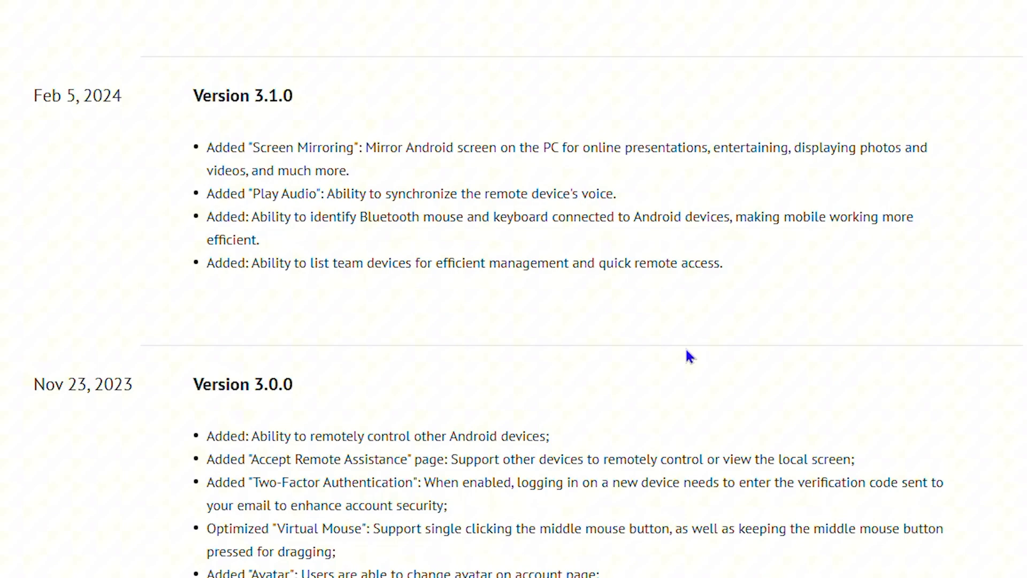
scroll("down", 3)
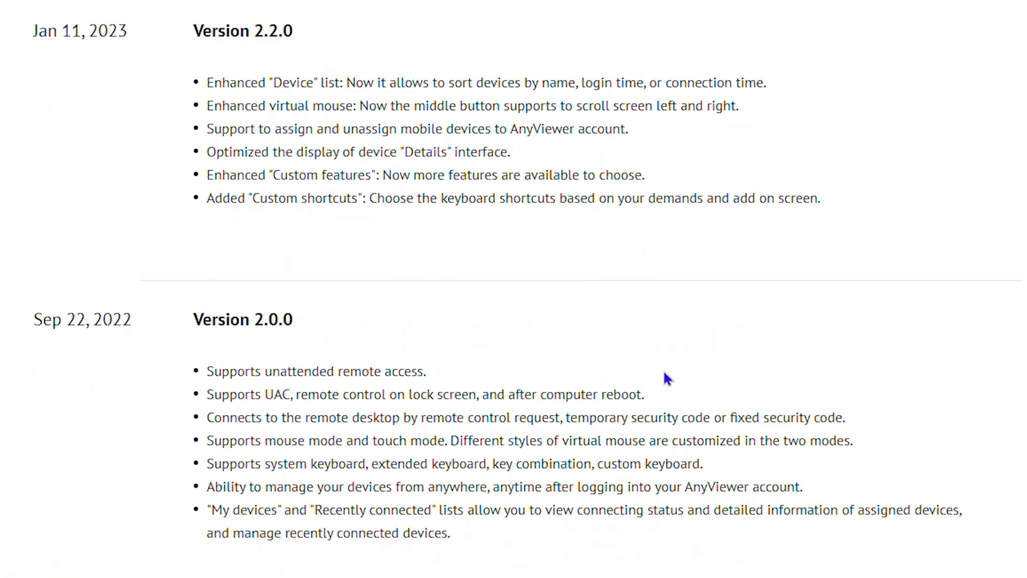
mouse_move(648, 396)
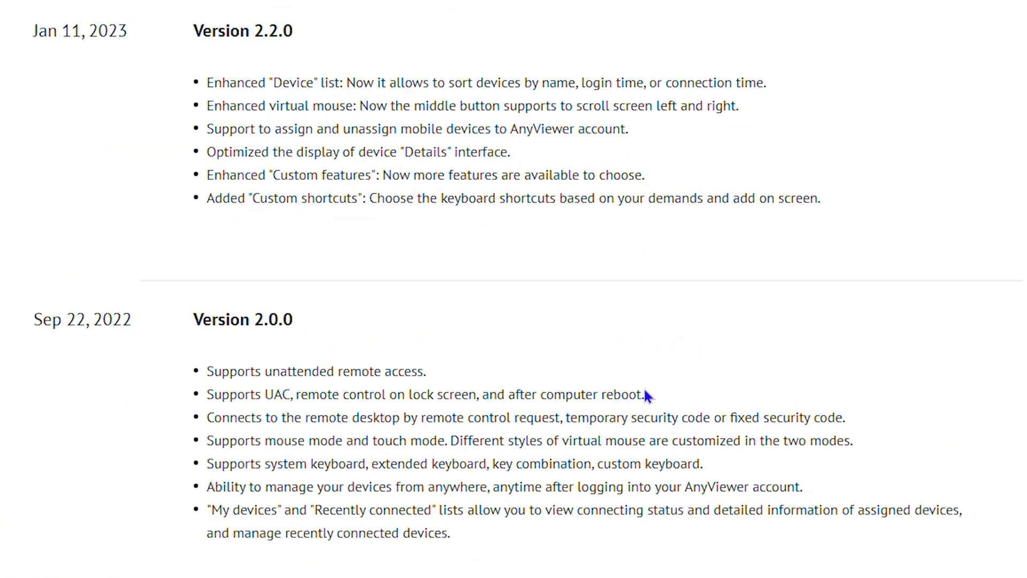
scroll("up", 3)
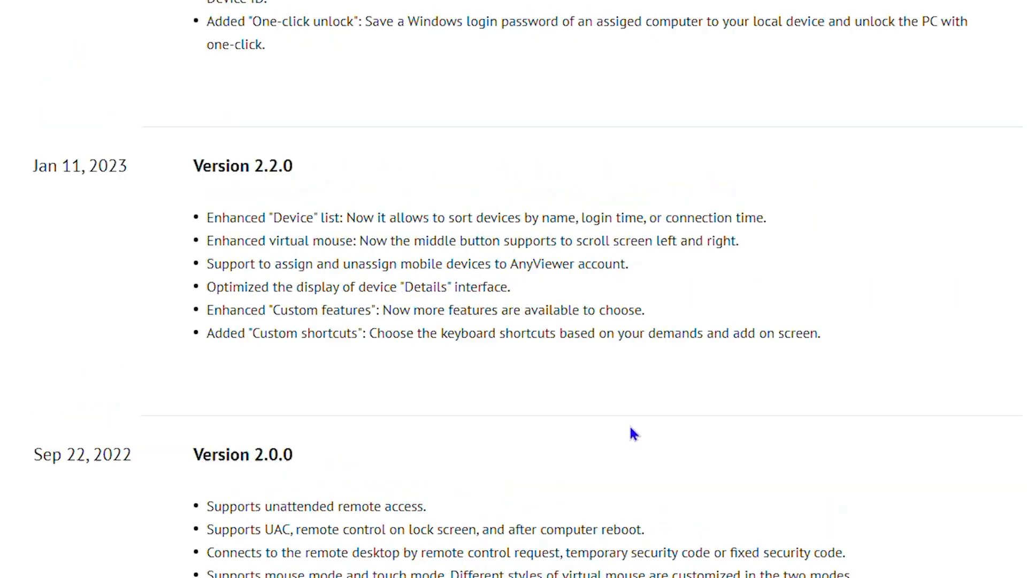
left_click(716, 215)
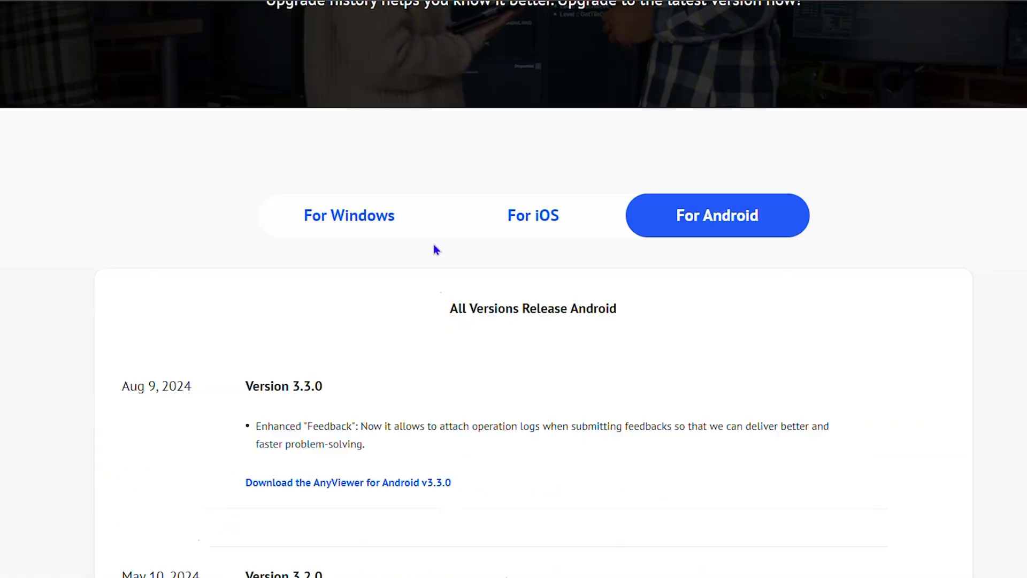
scroll("up", 3)
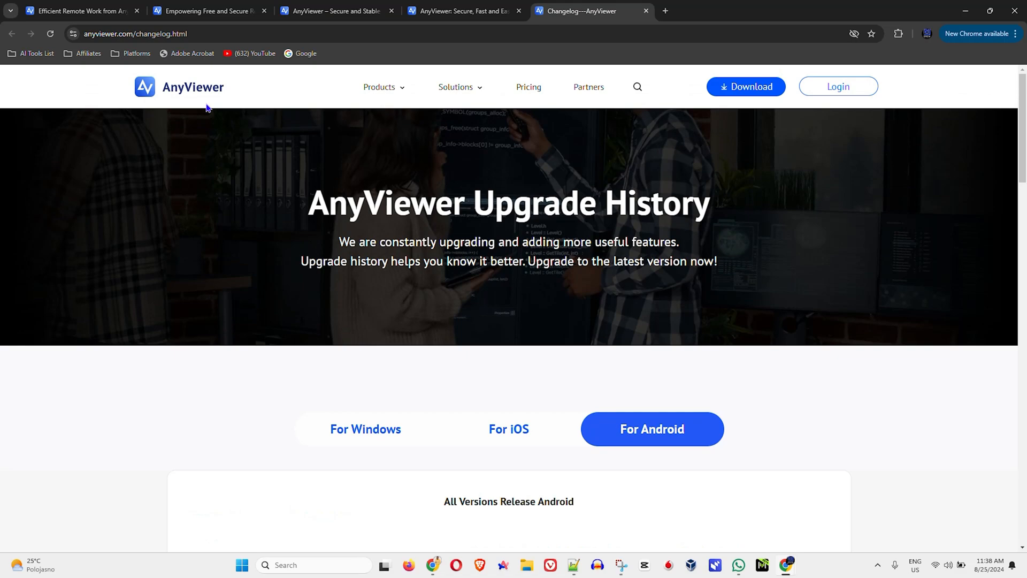
Return to the AnyViewer home page via the logo and browse the Solutions menu's remote options.
left_click(179, 85)
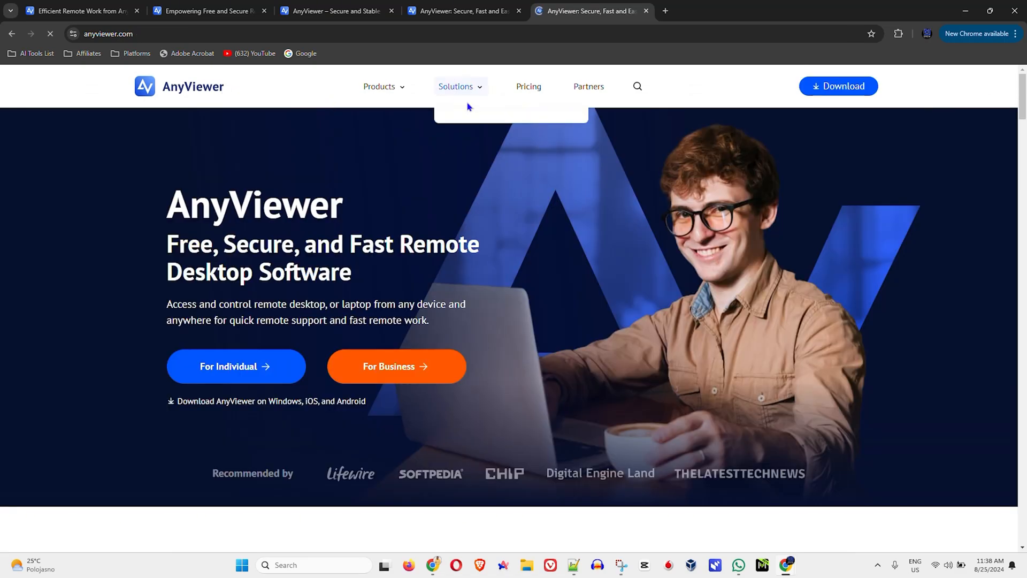
scroll("down", 3)
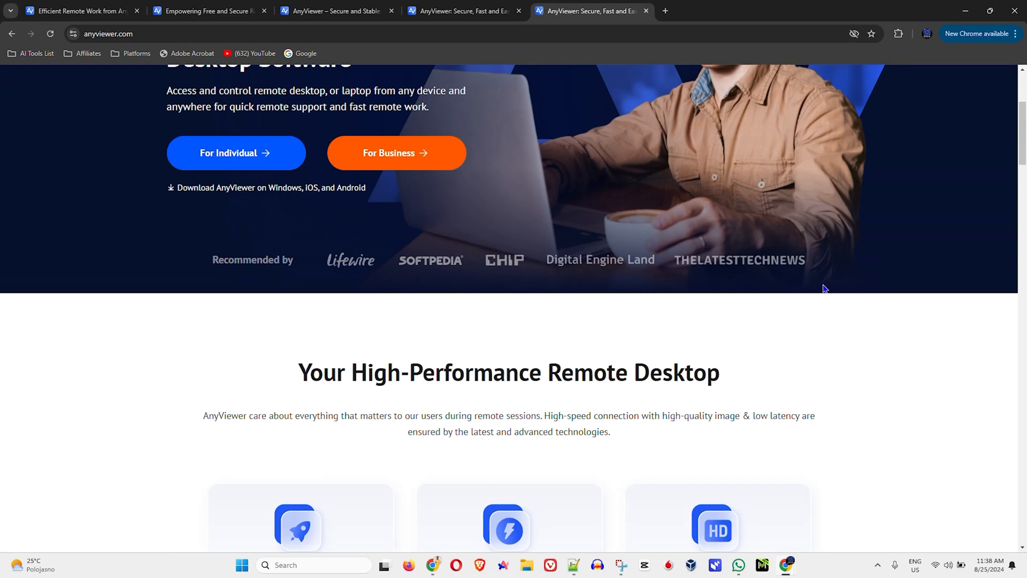
scroll("up", 3)
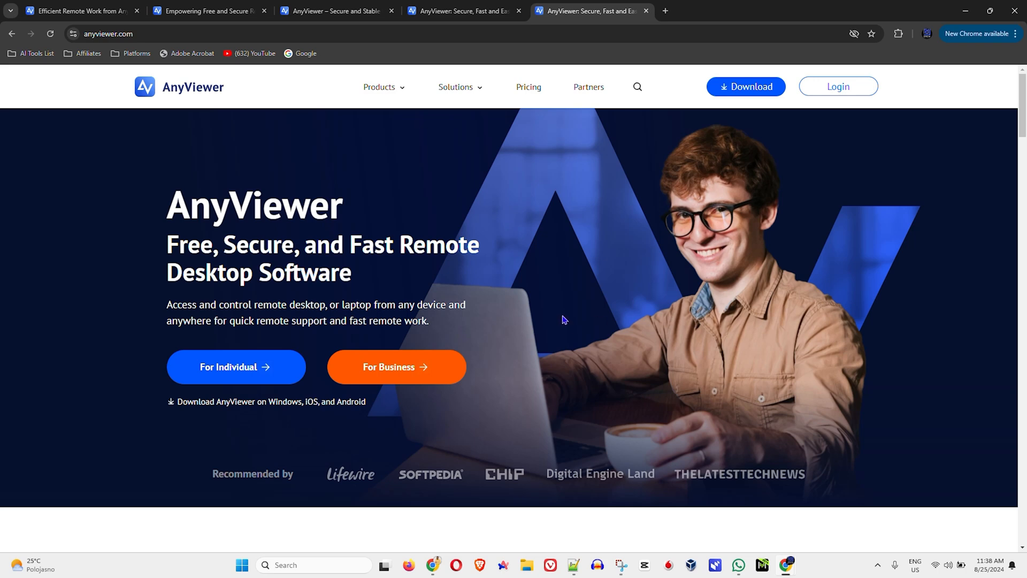
scroll("down", 3)
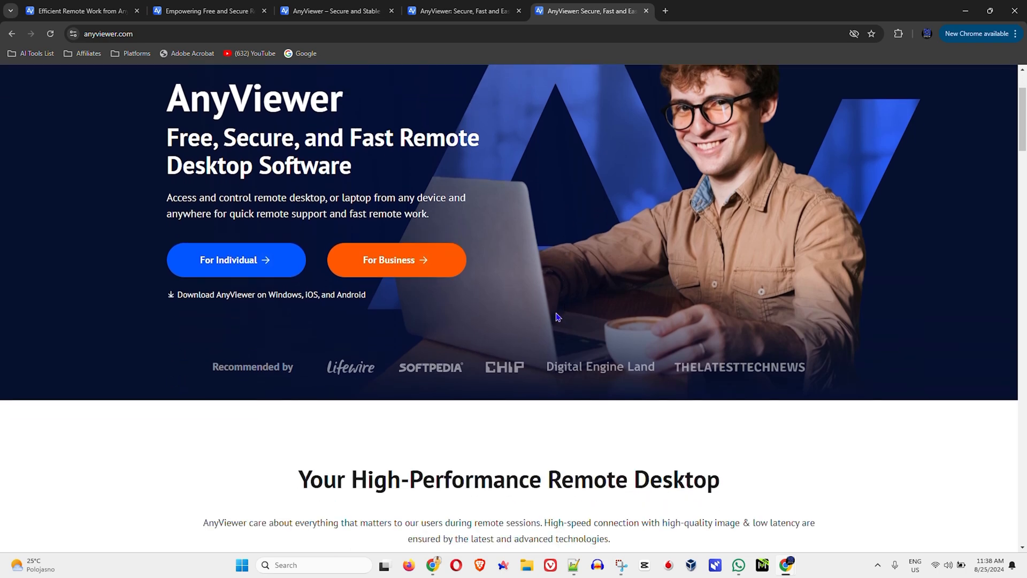
scroll("up", 3)
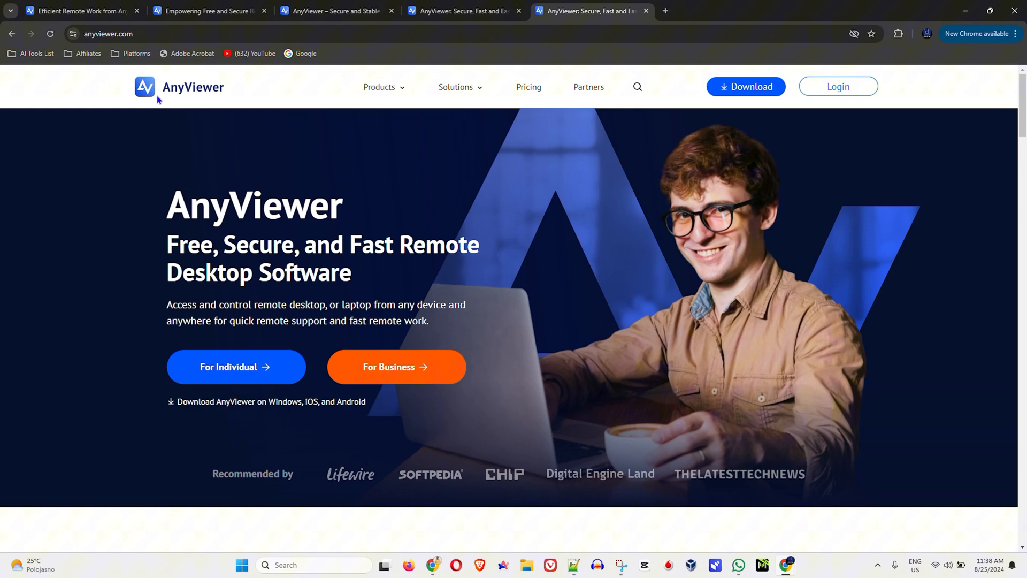
left_click(109, 33)
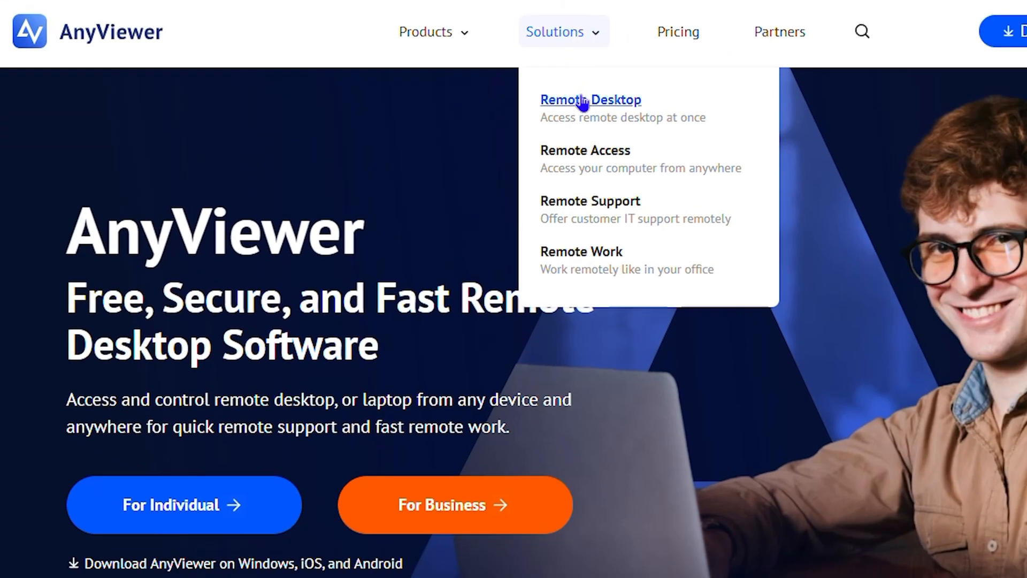
mouse_move(605, 107)
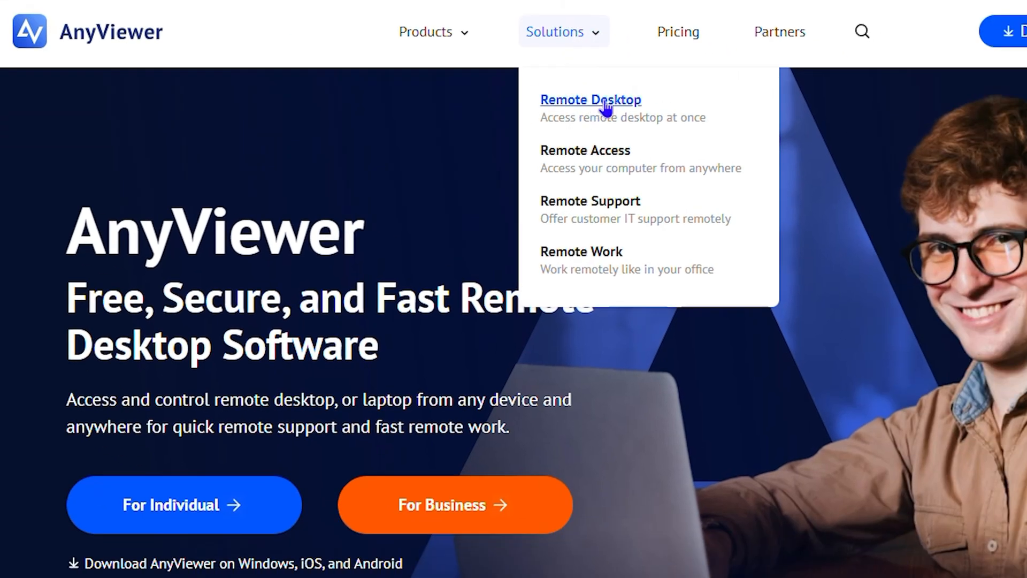
mouse_move(608, 99)
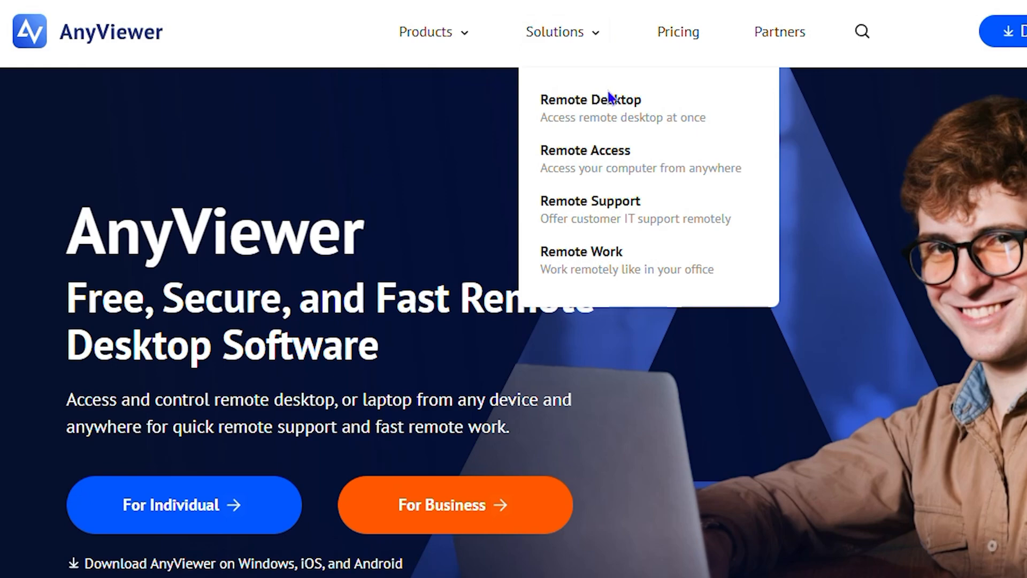
left_click(589, 99)
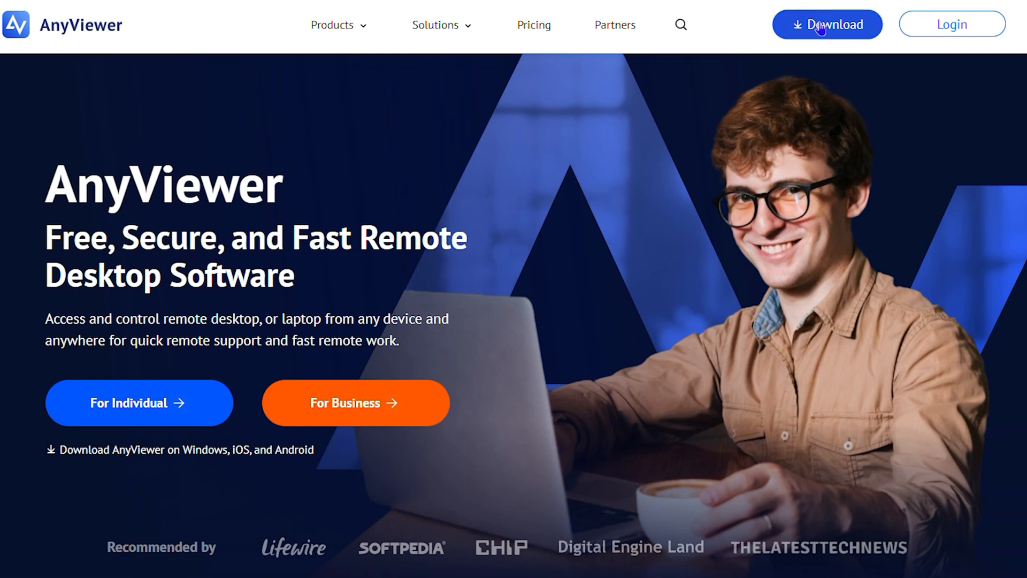
mouse_move(887, 14)
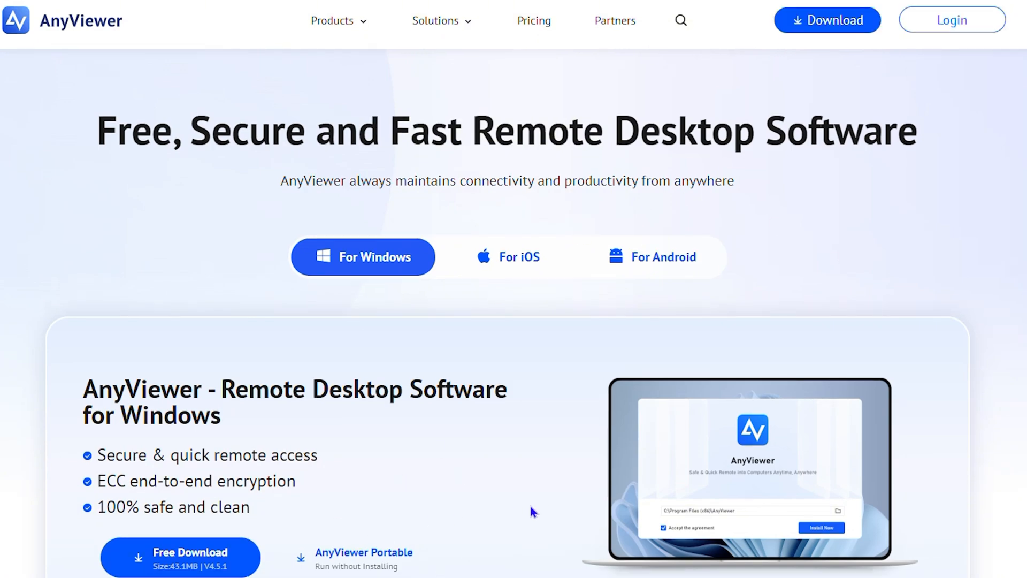
Launch the downloaded AnyViewerSetup.exe (43.1 MB) from Chrome's recent downloads list.
scroll("down", 3)
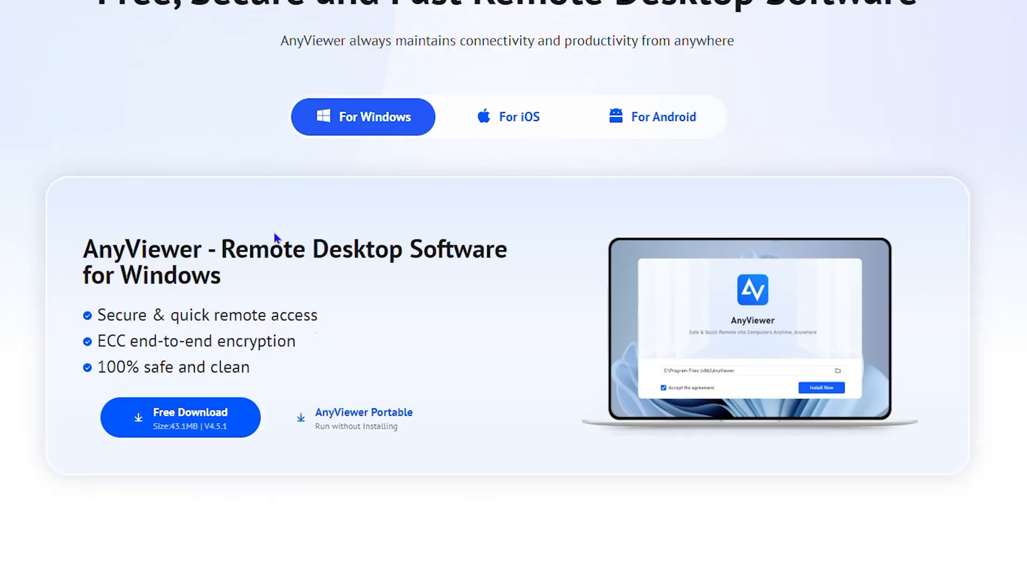
scroll("down", 3)
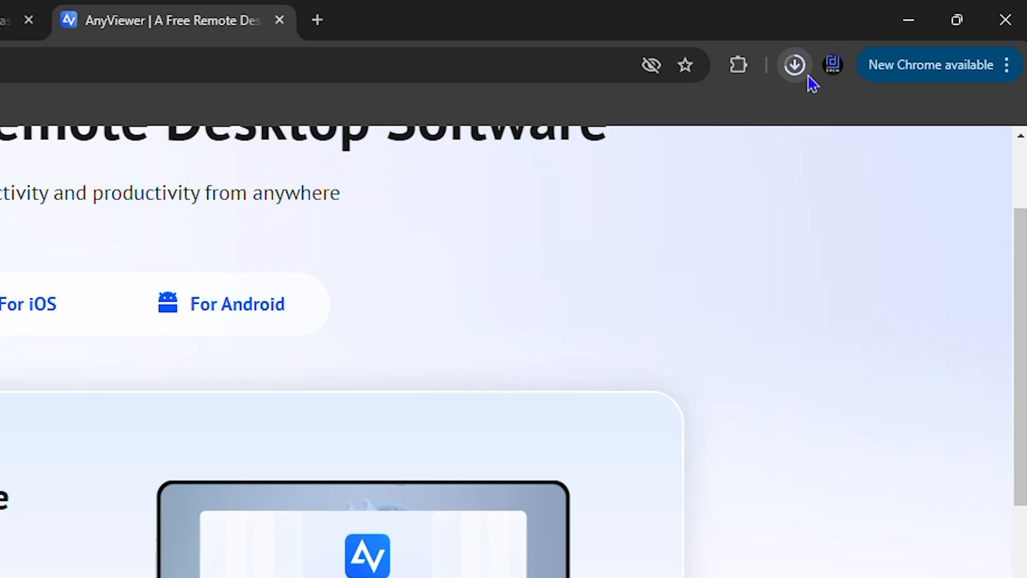
left_click(794, 66)
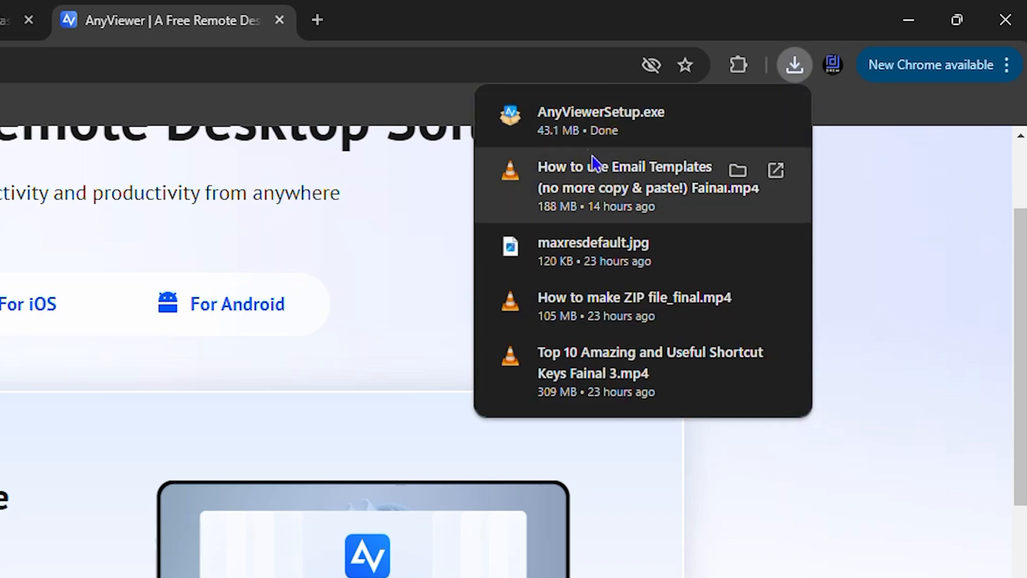
left_click(567, 121)
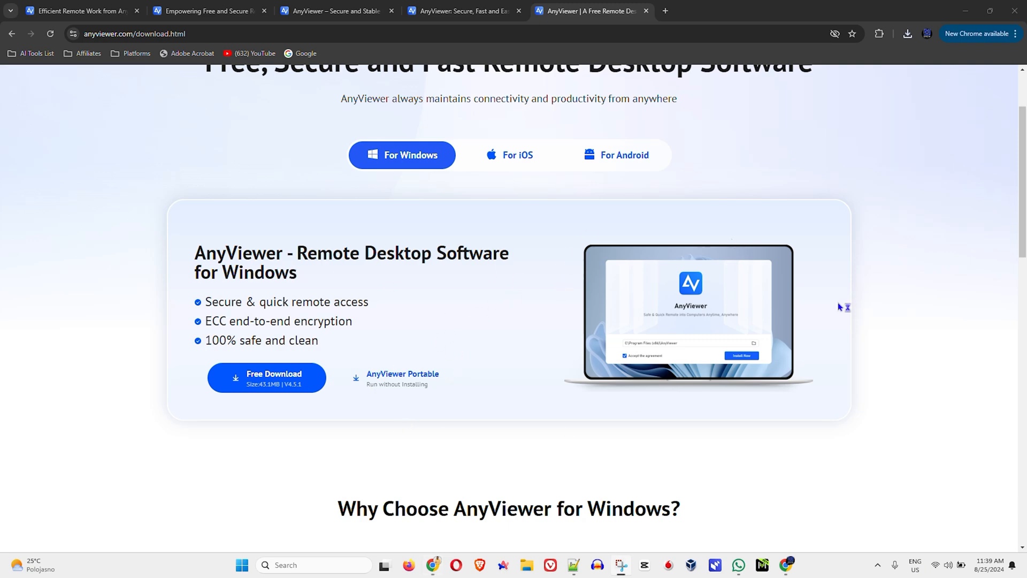
mouse_move(687, 411)
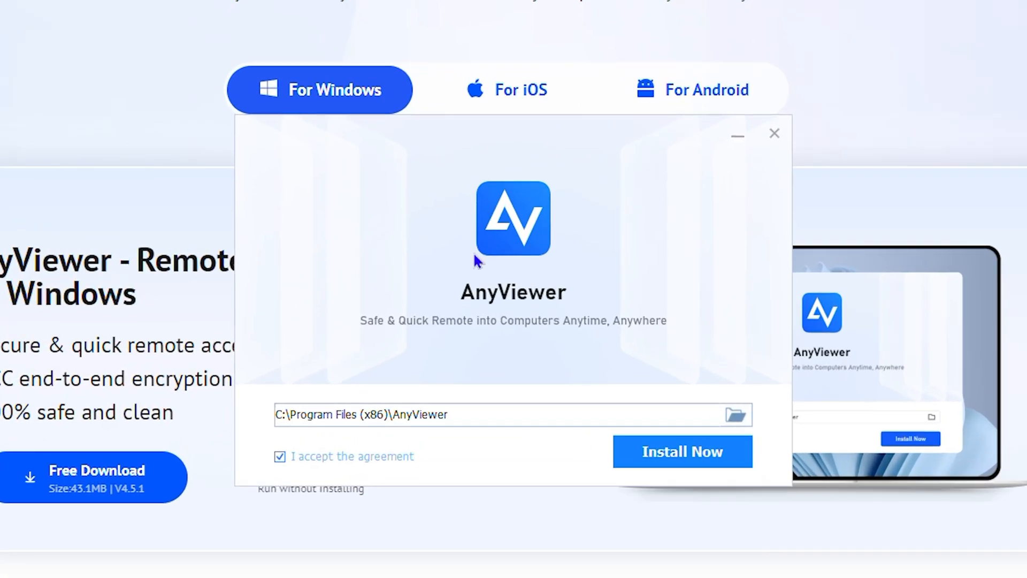
mouse_move(410, 425)
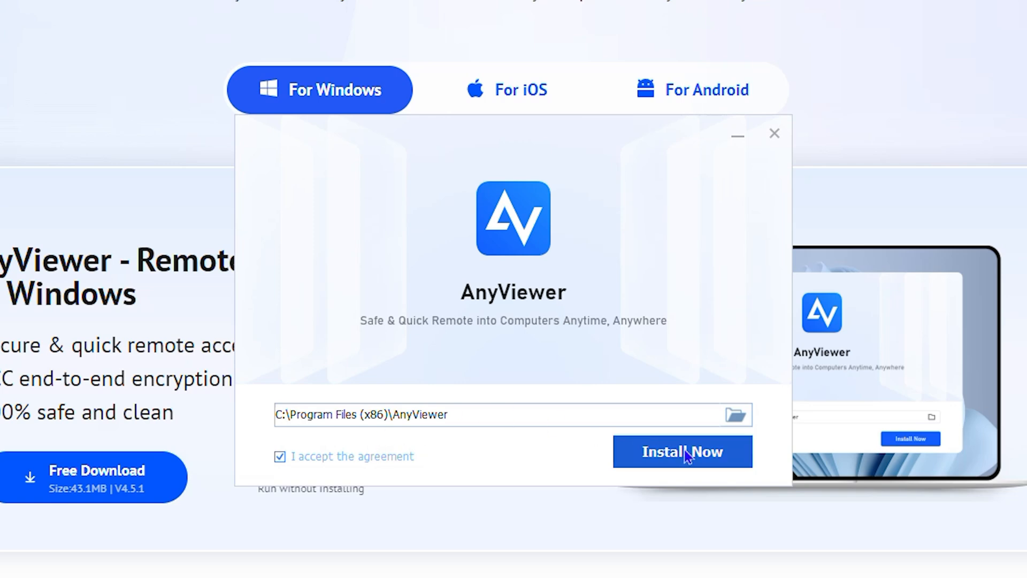
Install AnyViewer to the default C:\Program Files (x86)\AnyViewer path and finish with Enjoy Now.
left_click(681, 452)
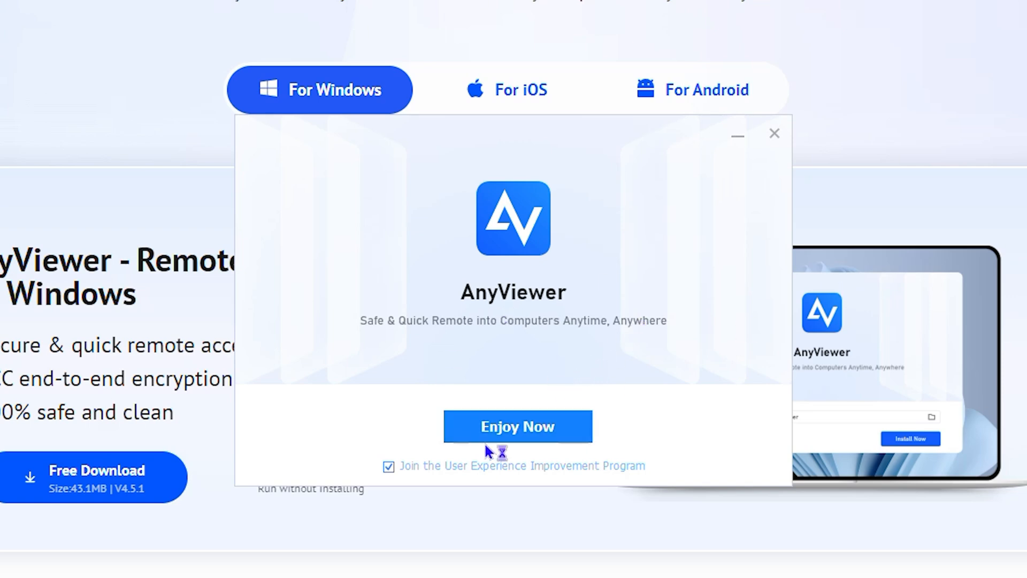
left_click(516, 425)
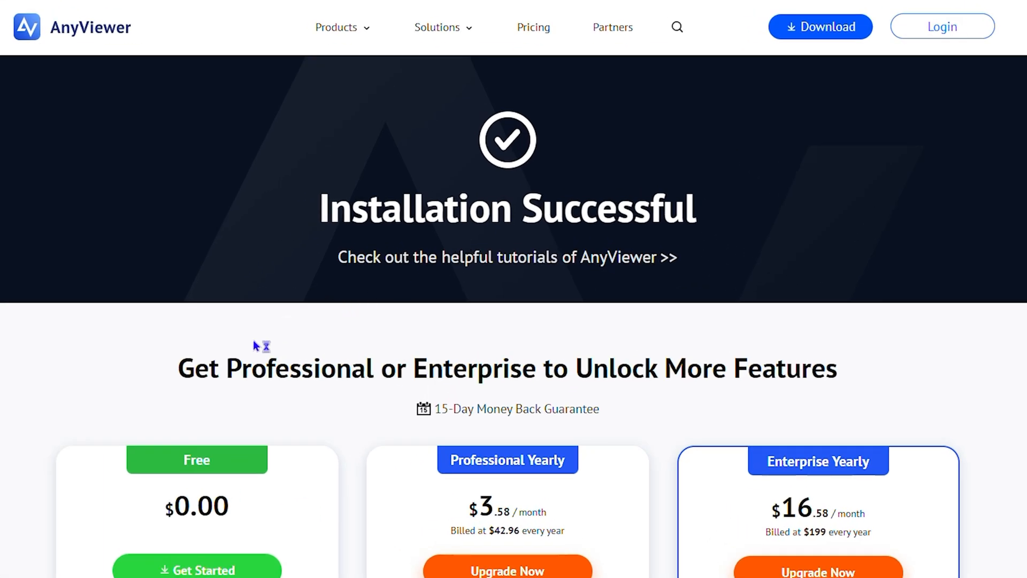
scroll("down", 3)
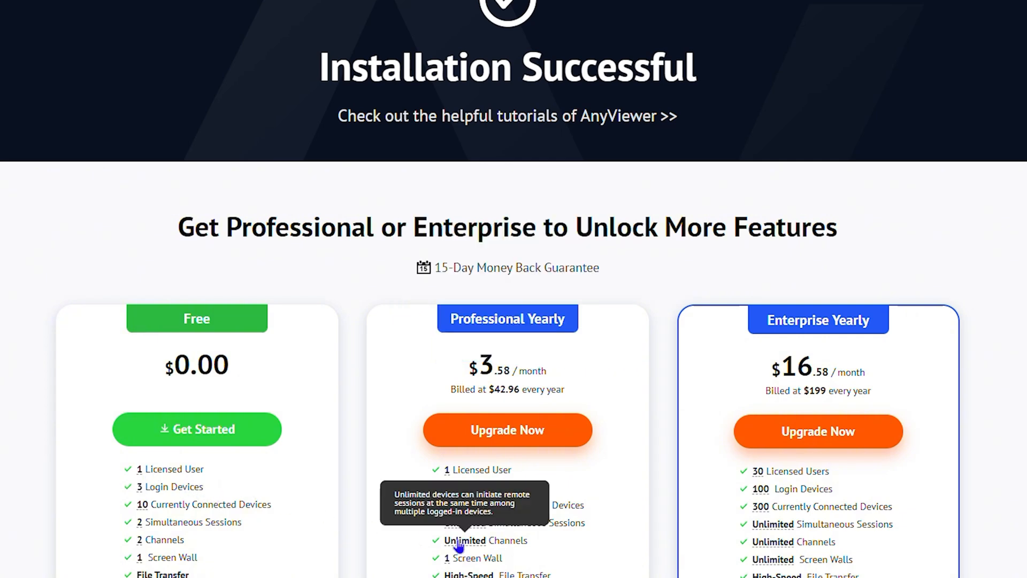
mouse_move(842, 414)
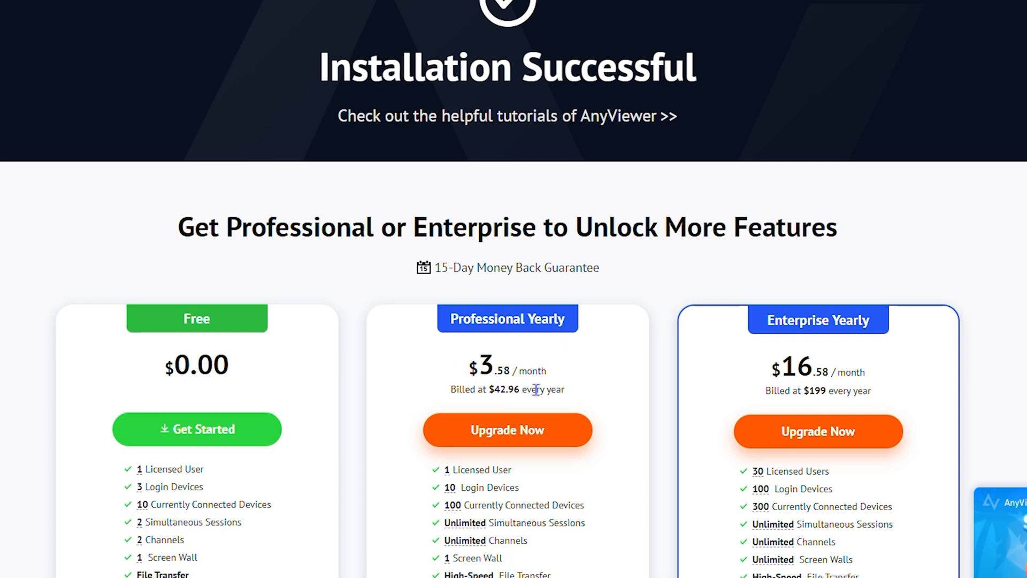
mouse_move(567, 389)
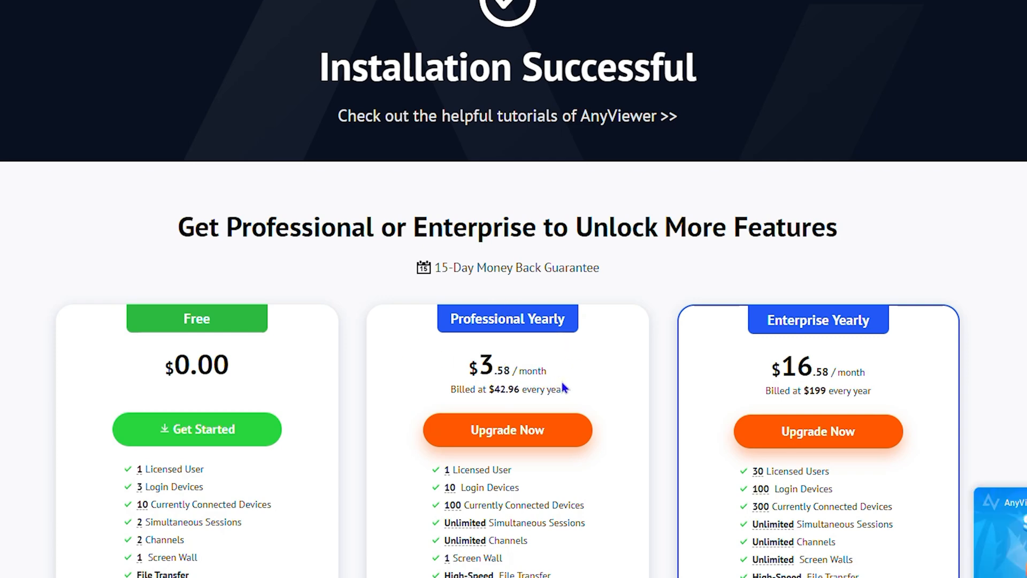
scroll("down", 3)
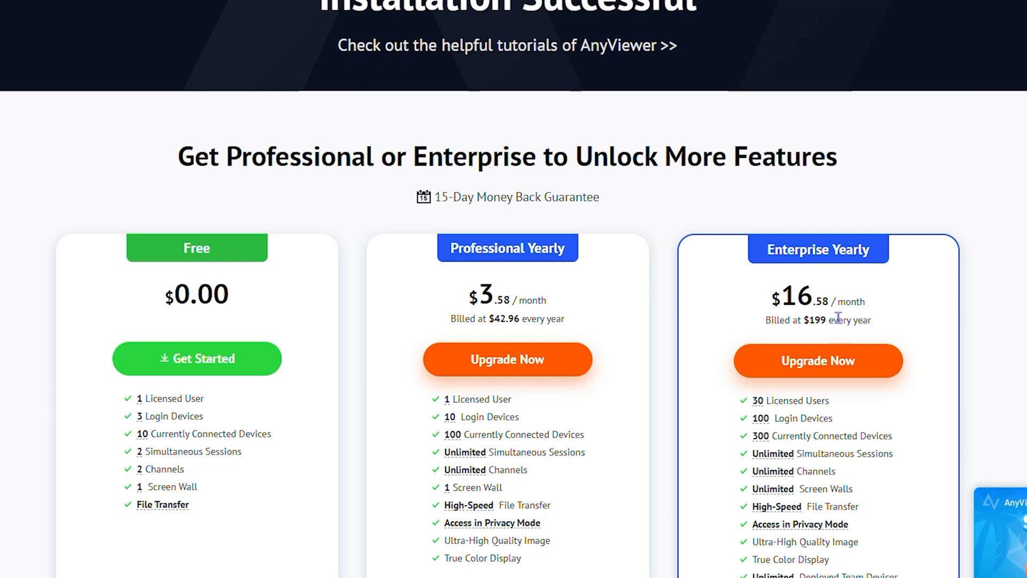
mouse_move(830, 386)
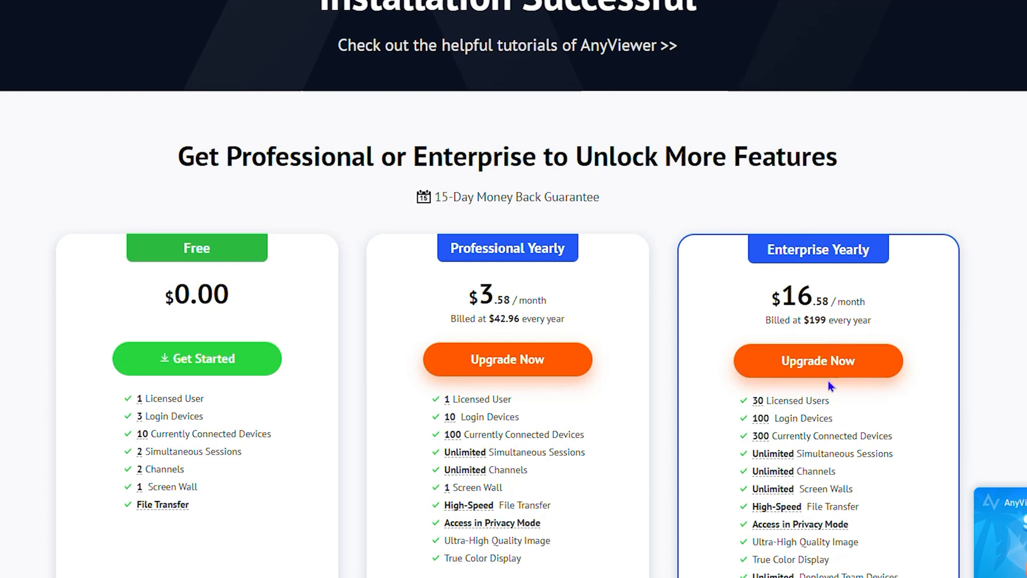
scroll("down", 3)
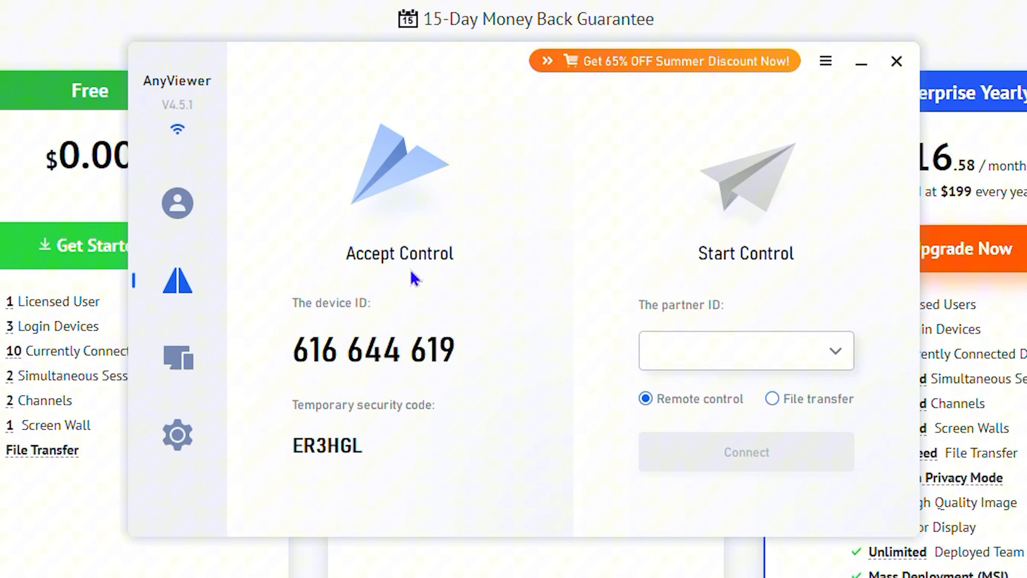
mouse_move(435, 279)
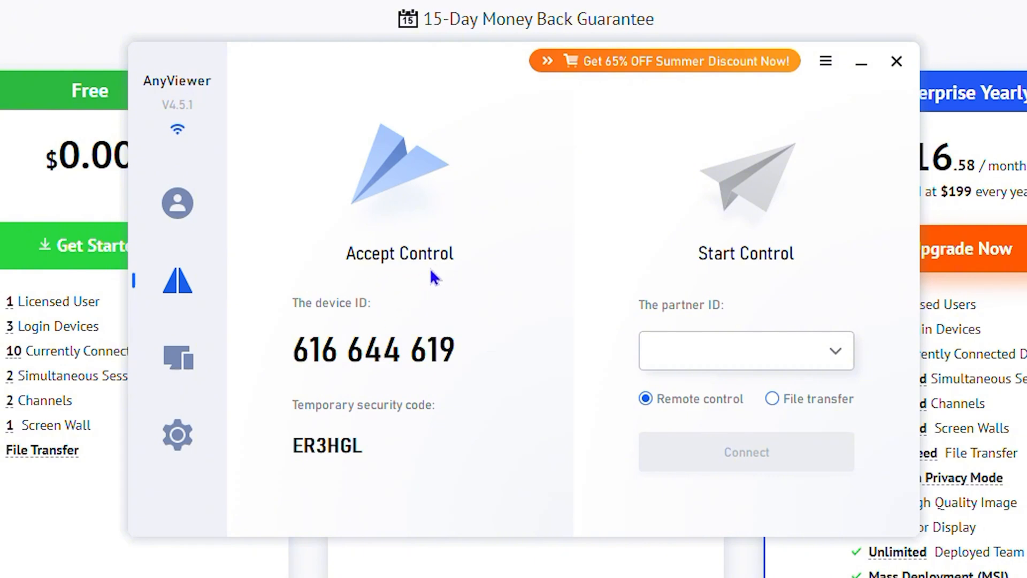
mouse_move(333, 296)
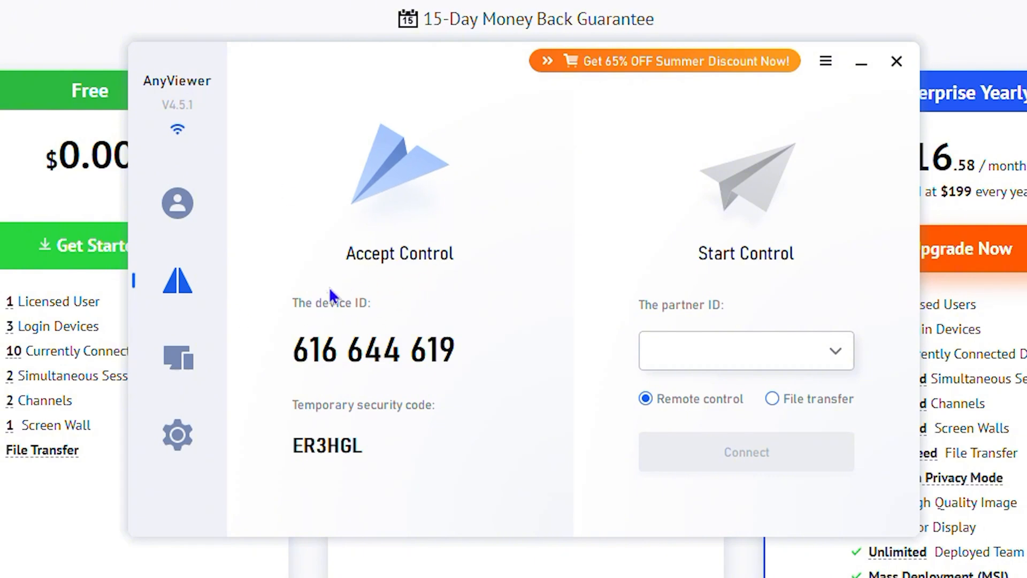
mouse_move(420, 366)
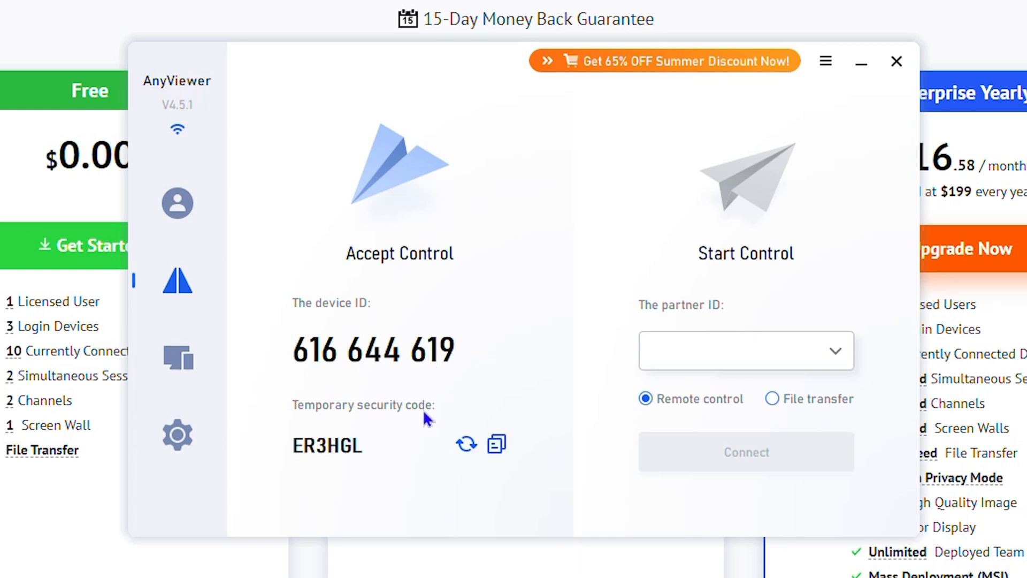
mouse_move(764, 268)
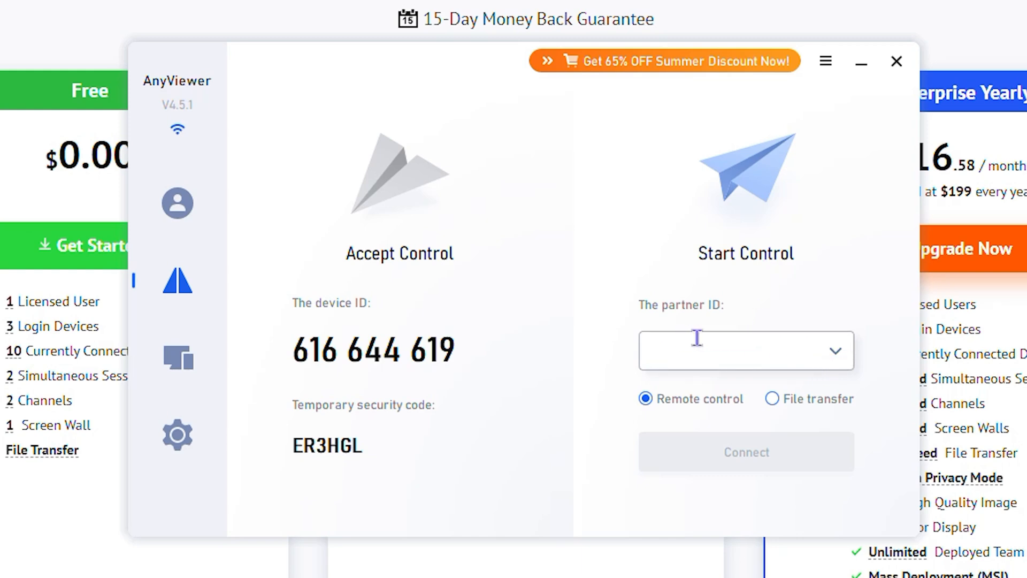
mouse_move(645, 399)
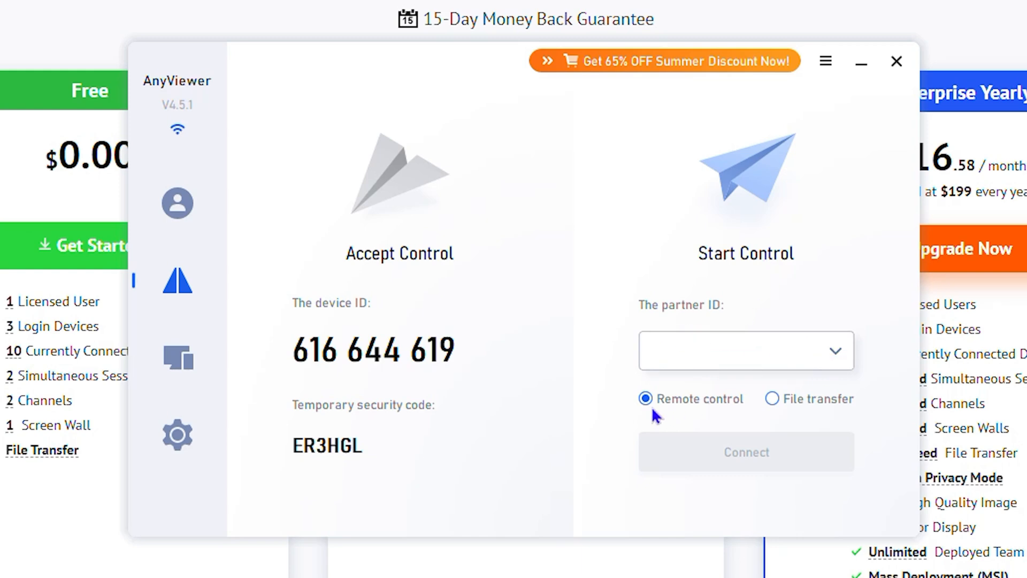
mouse_move(780, 411)
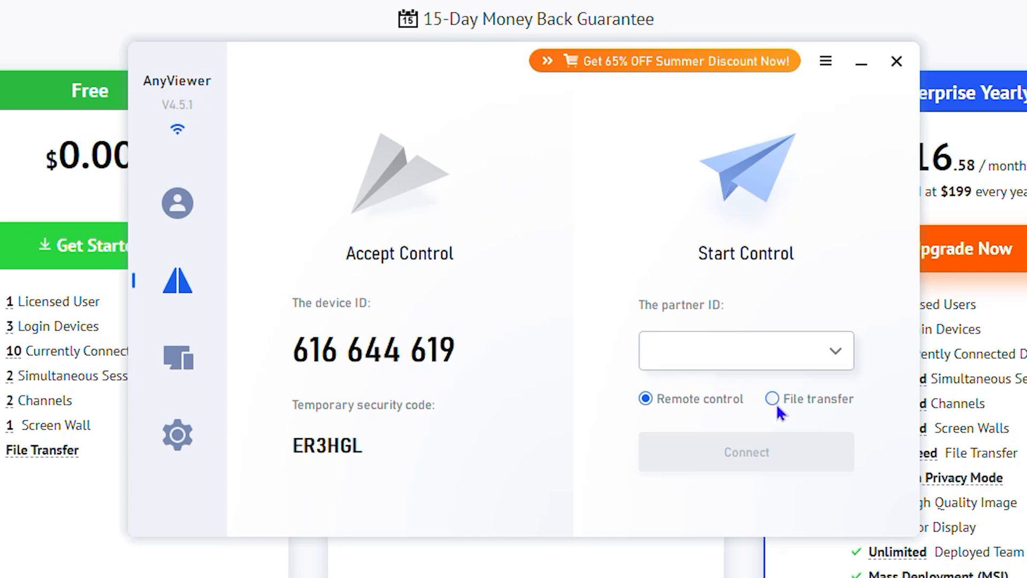
Switch the connection mode to File transfer and back to Remote control.
left_click(772, 399)
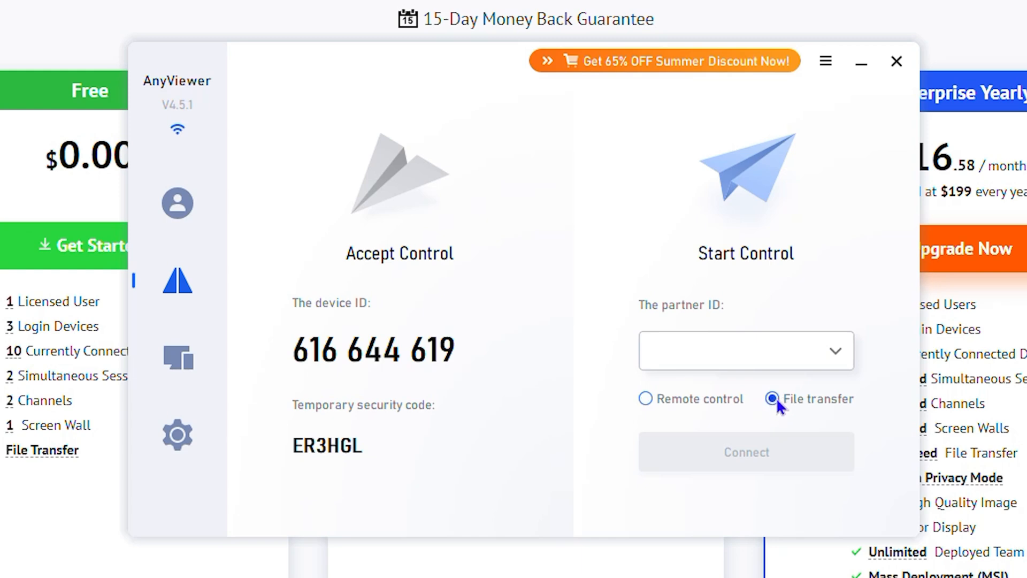
left_click(647, 398)
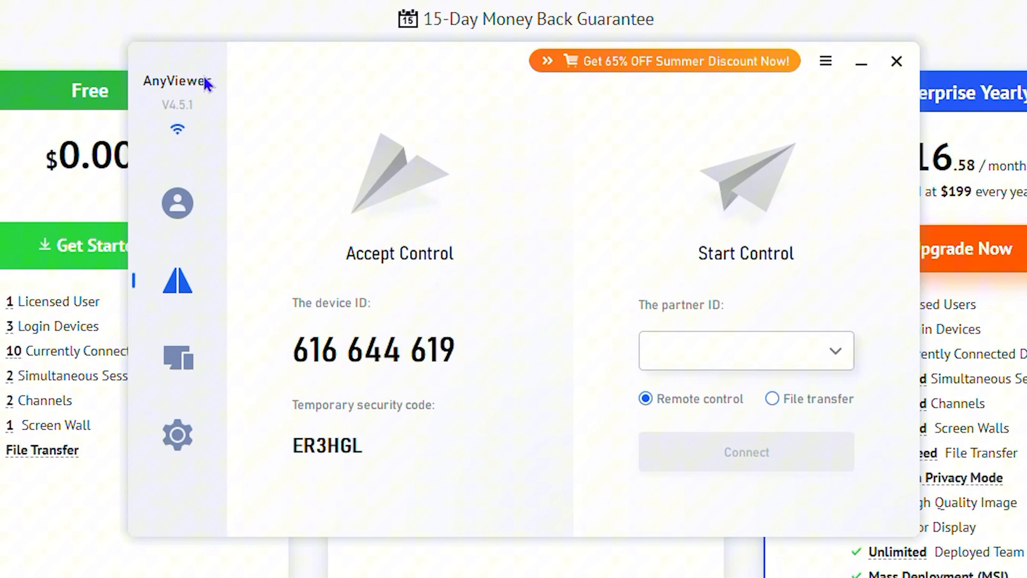
mouse_move(182, 141)
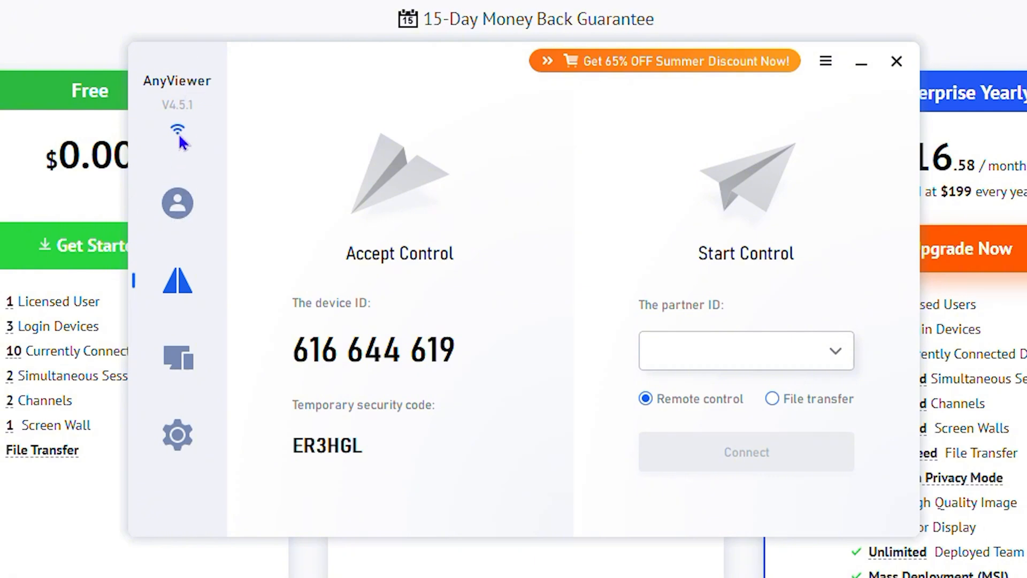
mouse_move(177, 197)
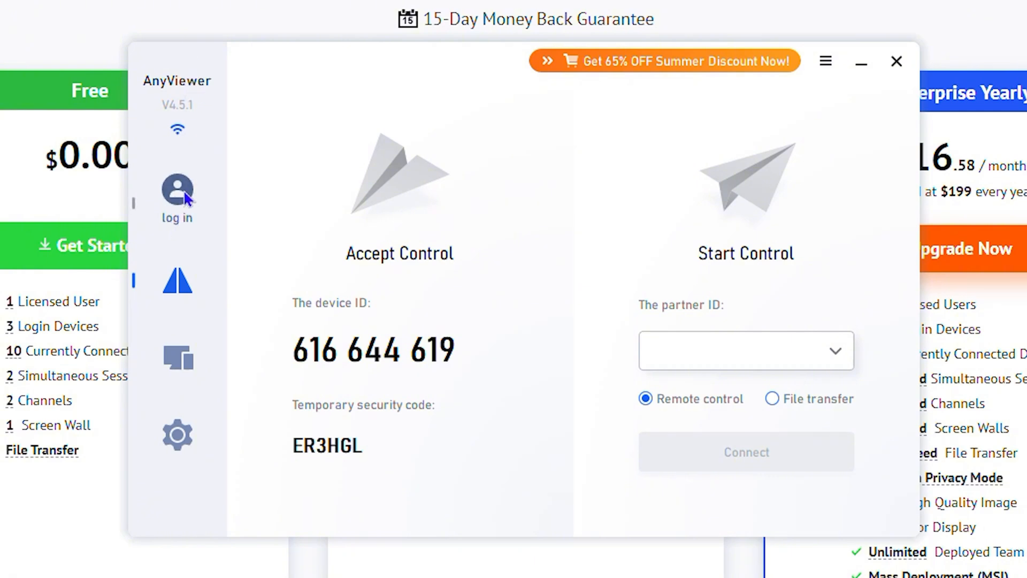
Visit the log in, connection and device list panels, then show the Unattended settings.
left_click(176, 197)
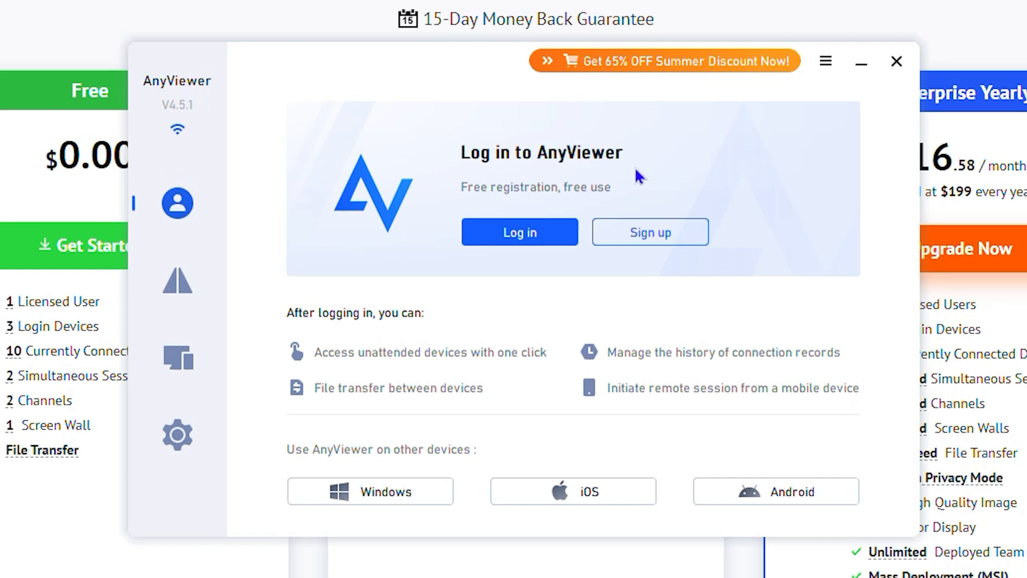
mouse_move(649, 232)
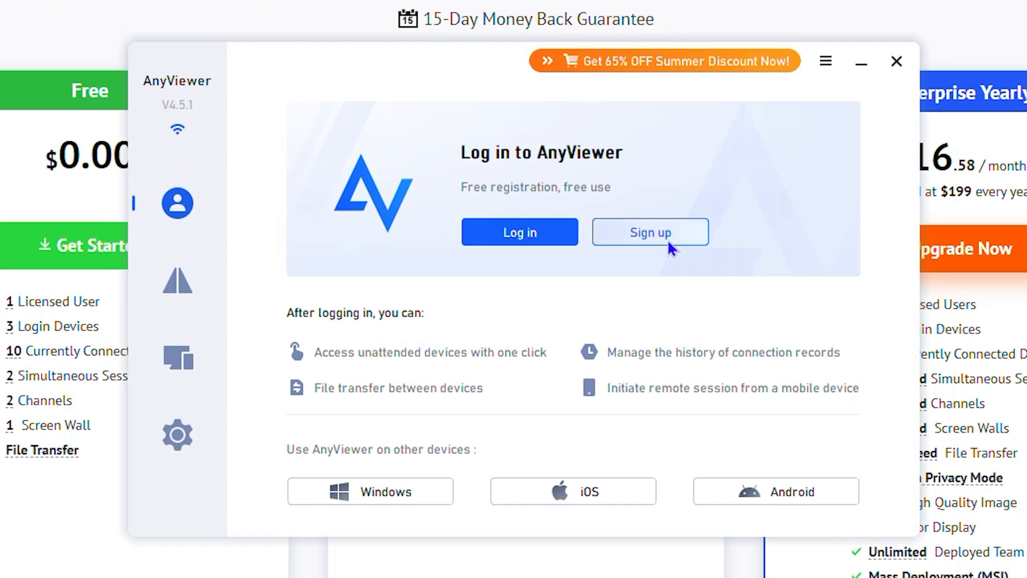
mouse_move(176, 321)
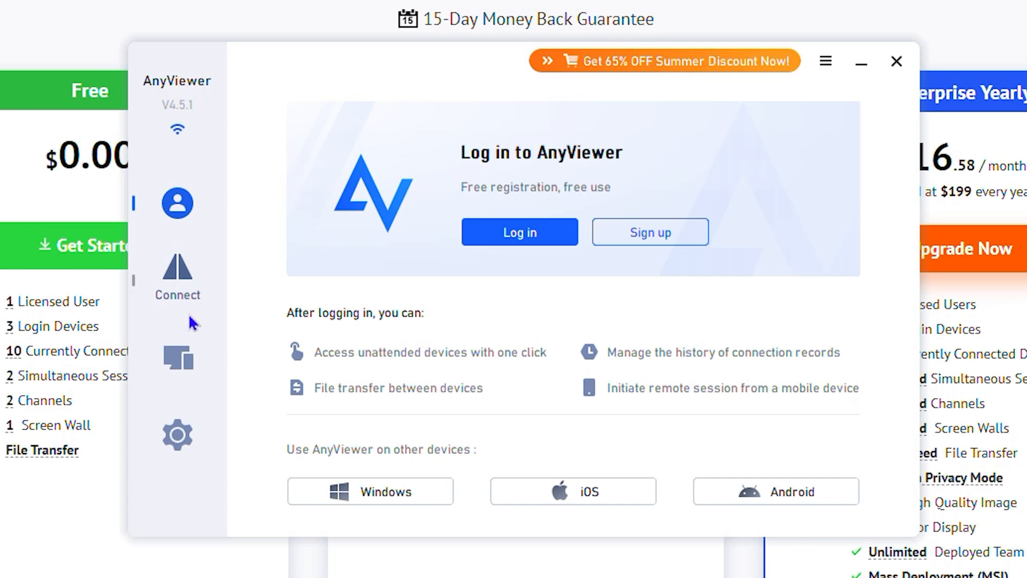
left_click(176, 275)
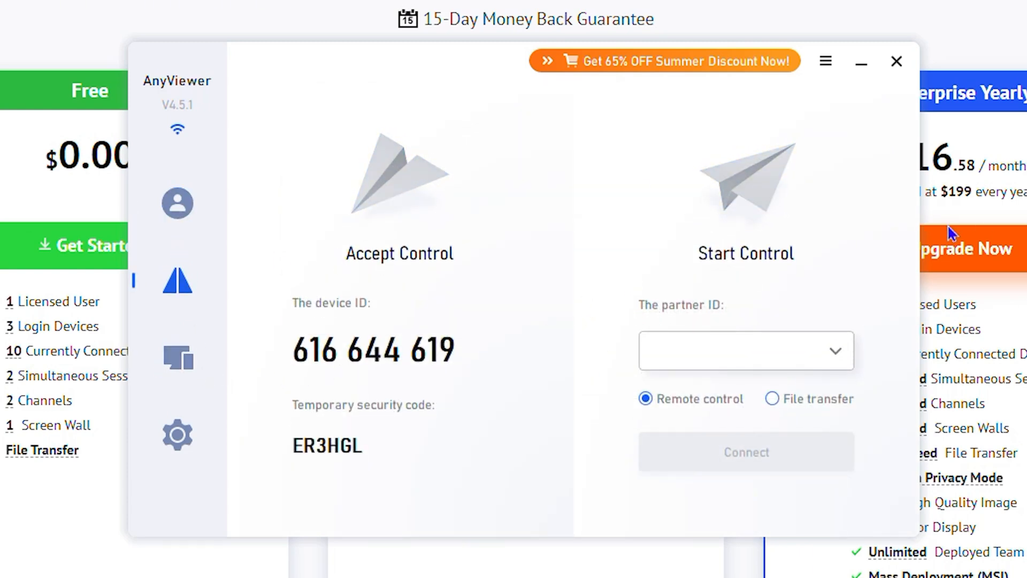
mouse_move(177, 357)
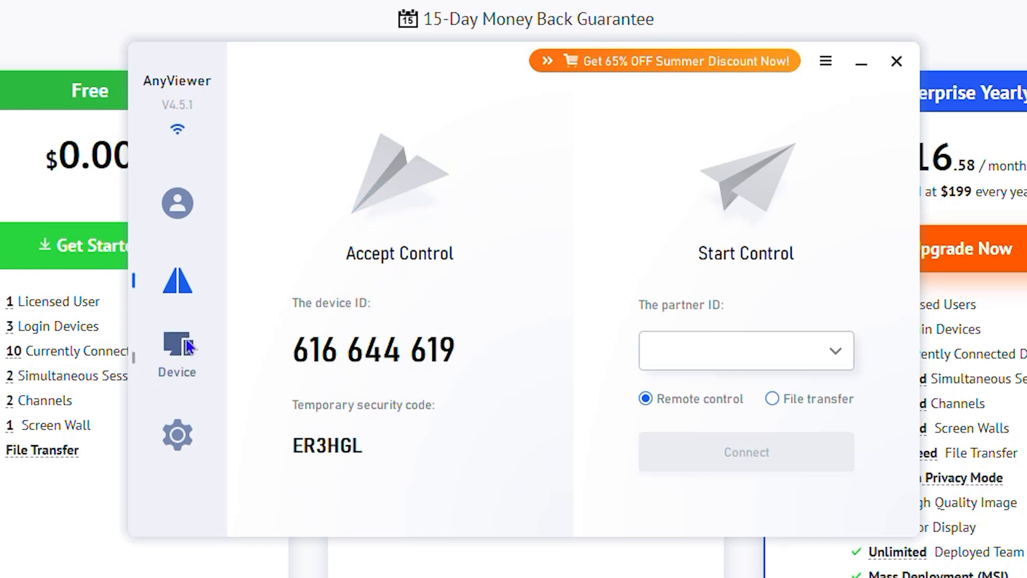
left_click(177, 204)
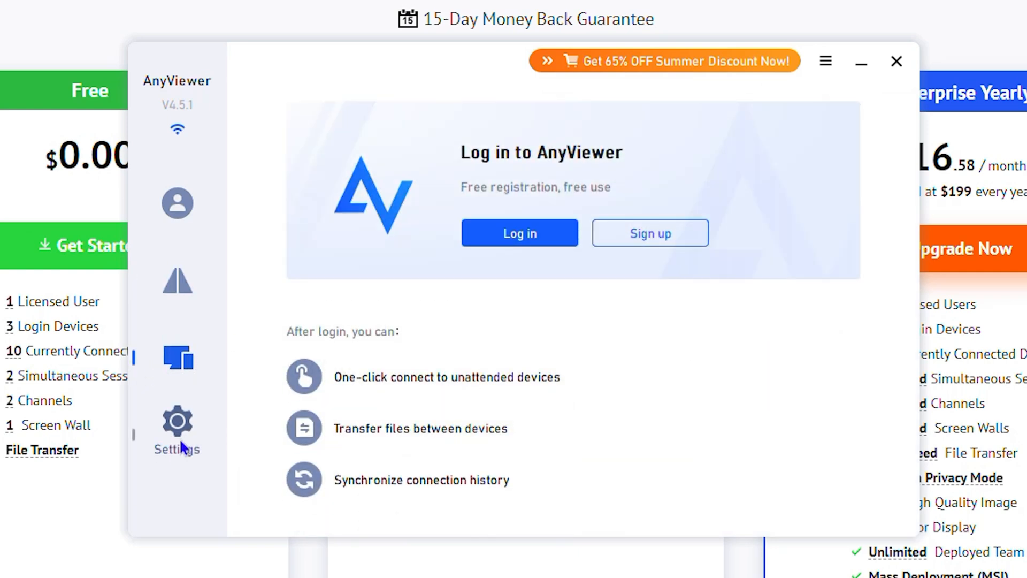
left_click(177, 423)
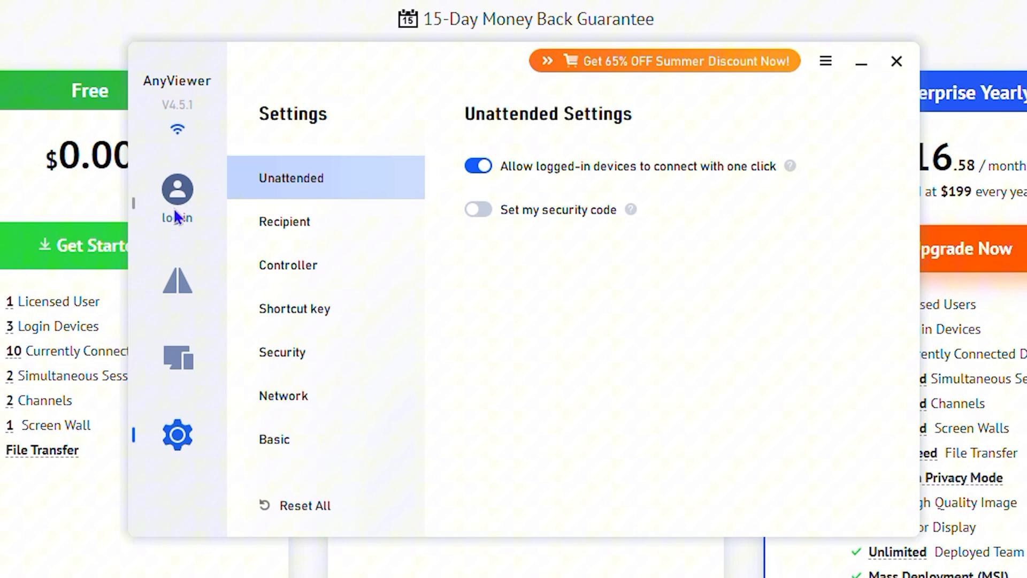
mouse_move(177, 217)
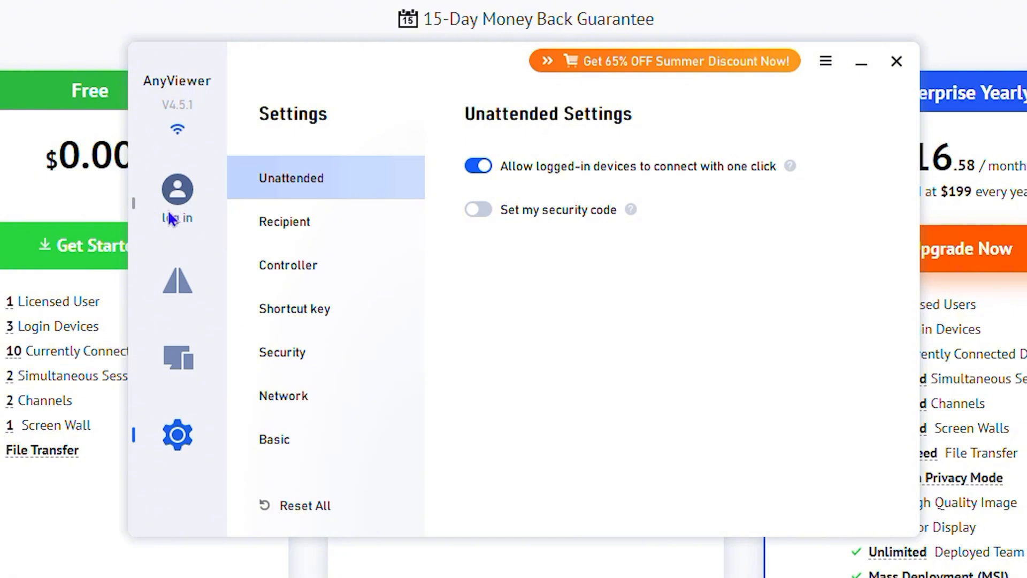
mouse_move(186, 334)
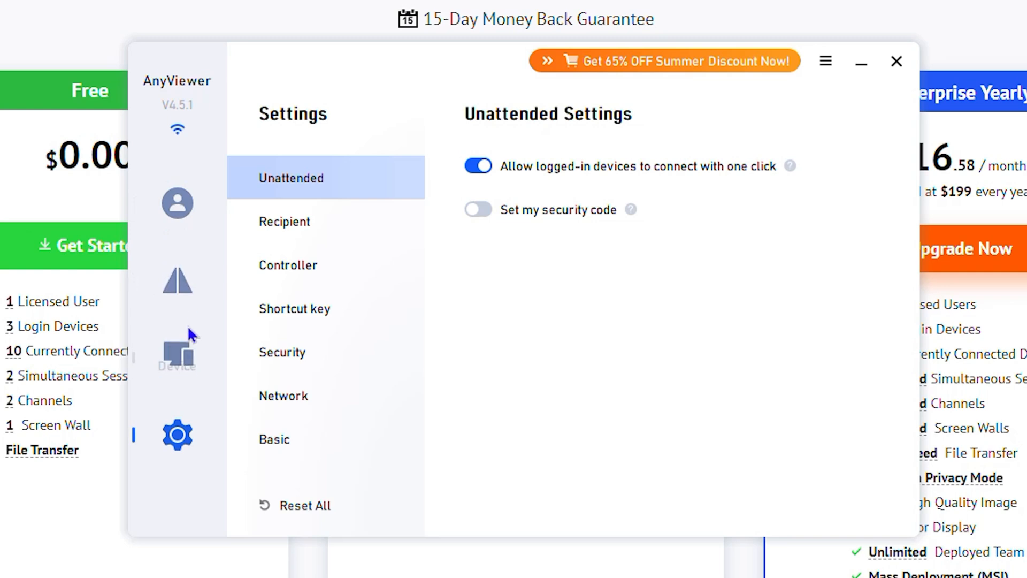
mouse_move(176, 433)
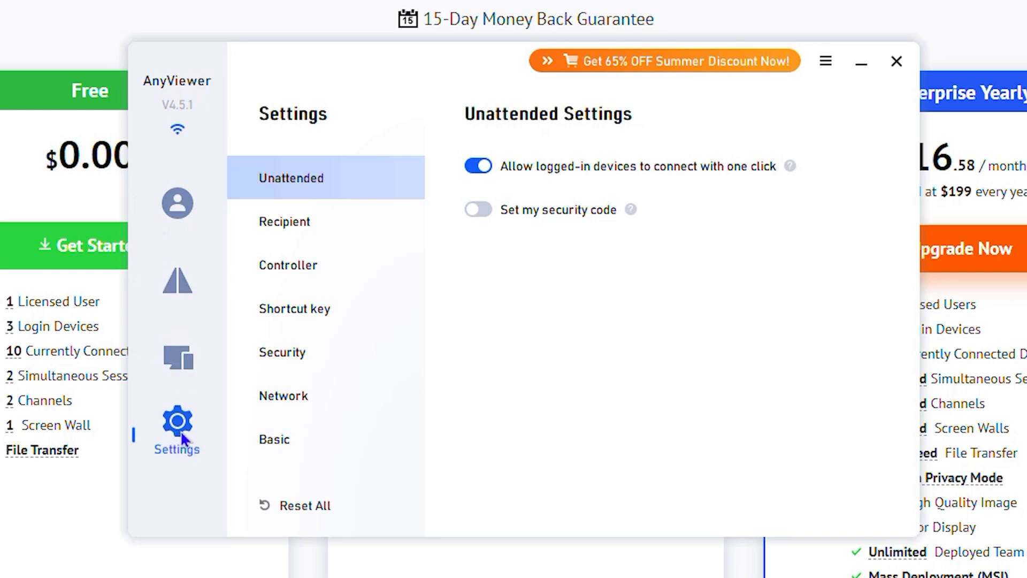
mouse_move(218, 267)
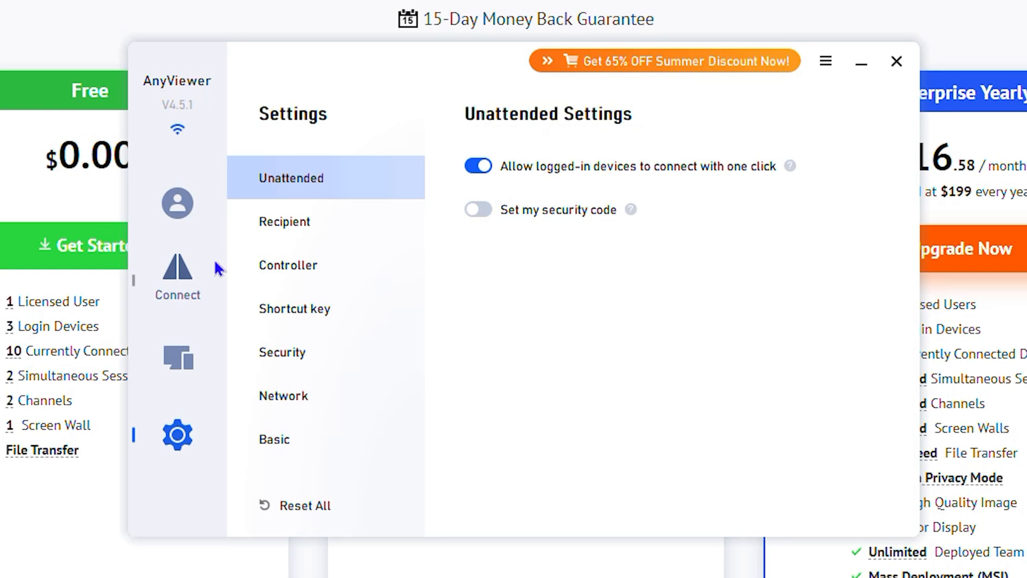
mouse_move(225, 250)
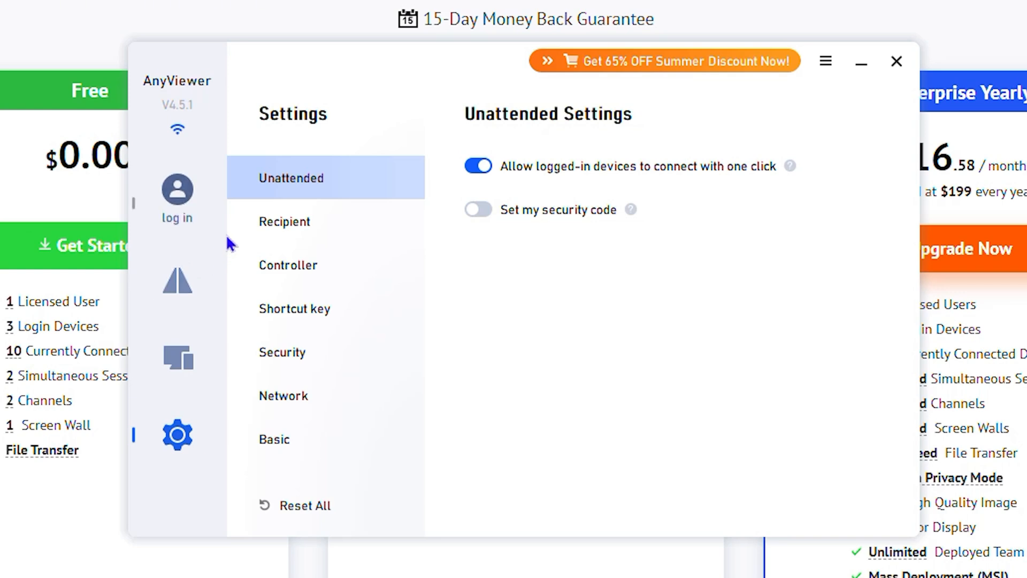
mouse_move(185, 216)
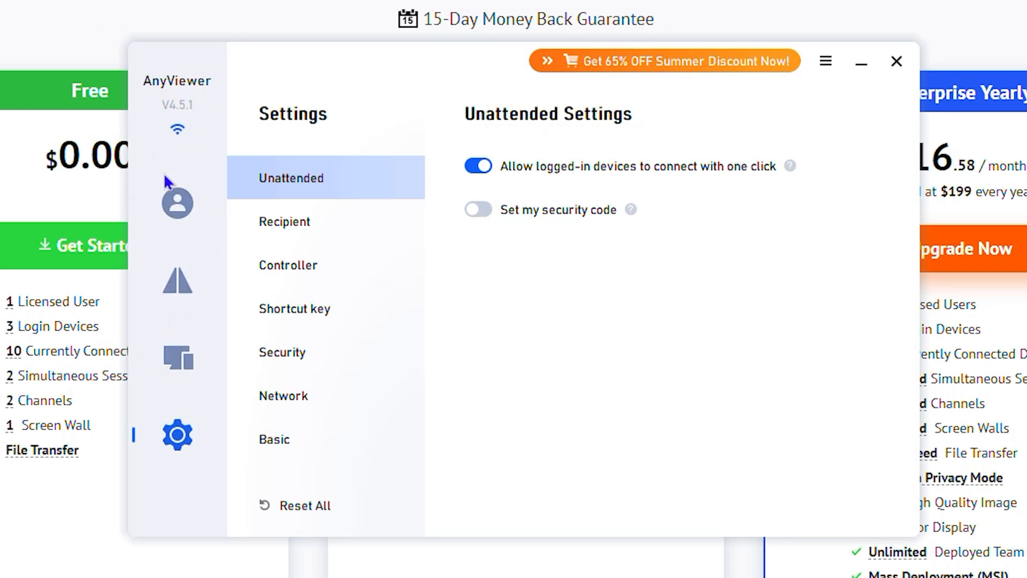
From the log in page, switch to Sign up, enter the email and request a verification code.
left_click(176, 202)
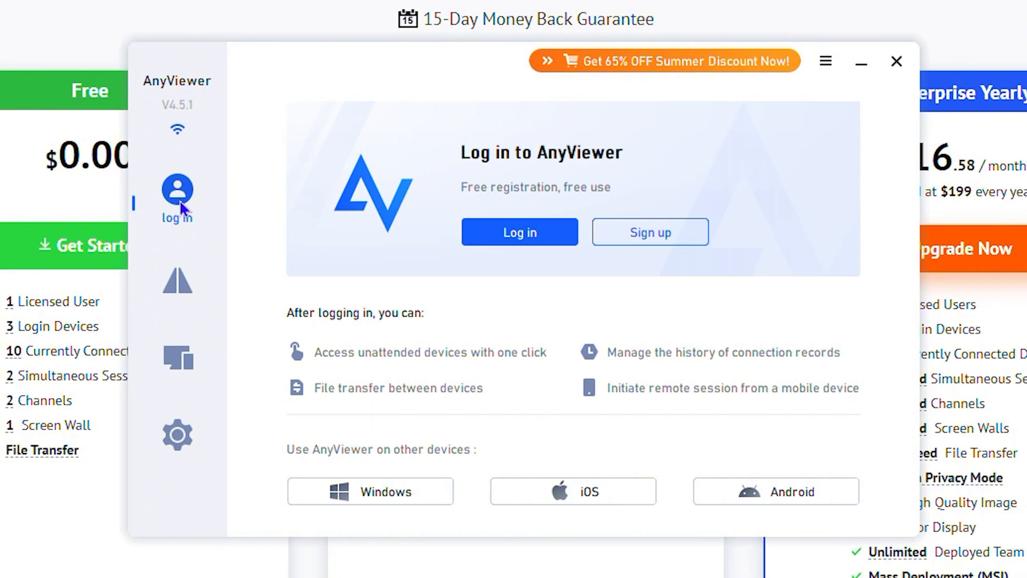
mouse_move(519, 233)
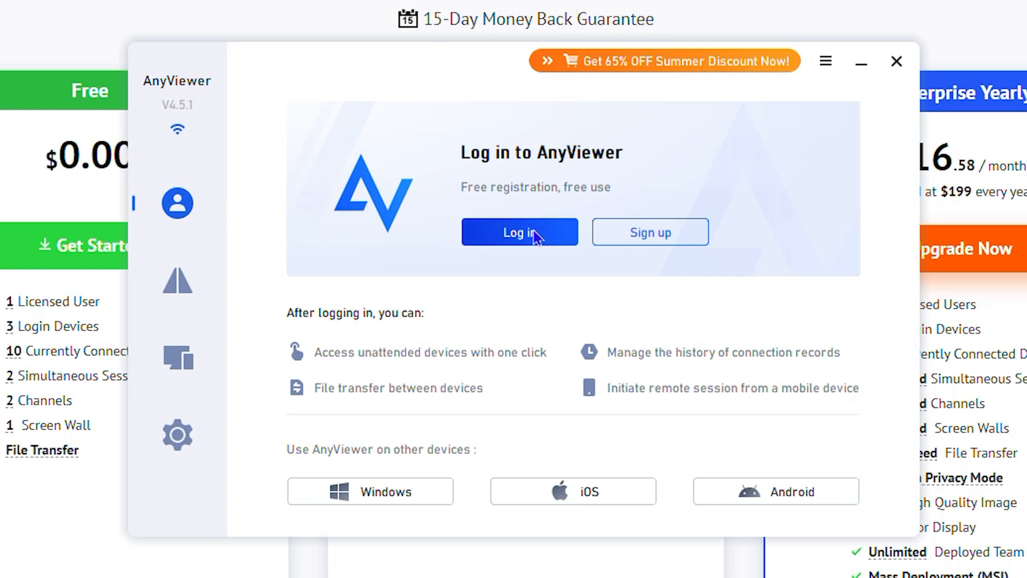
mouse_move(537, 252)
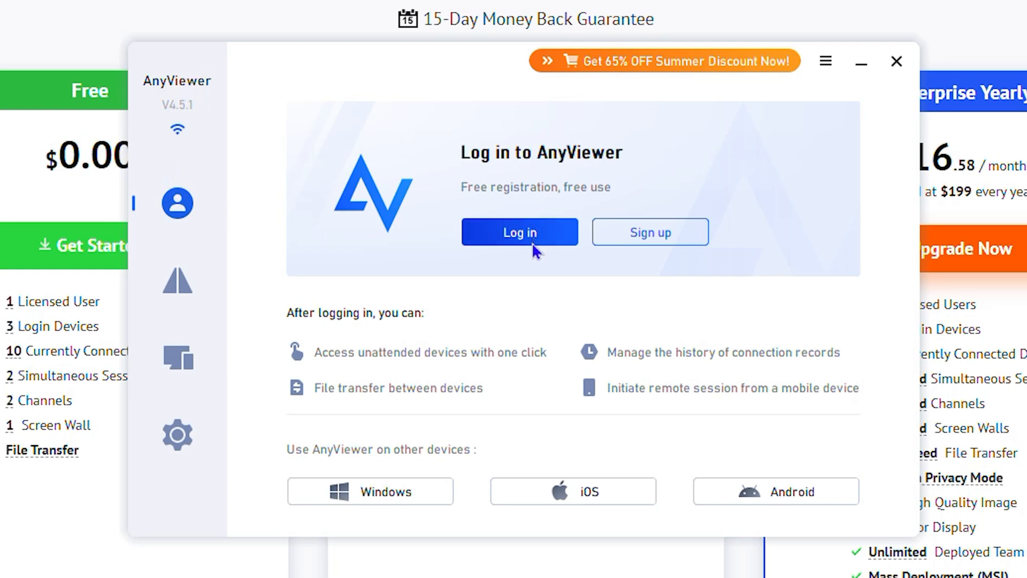
left_click(649, 231)
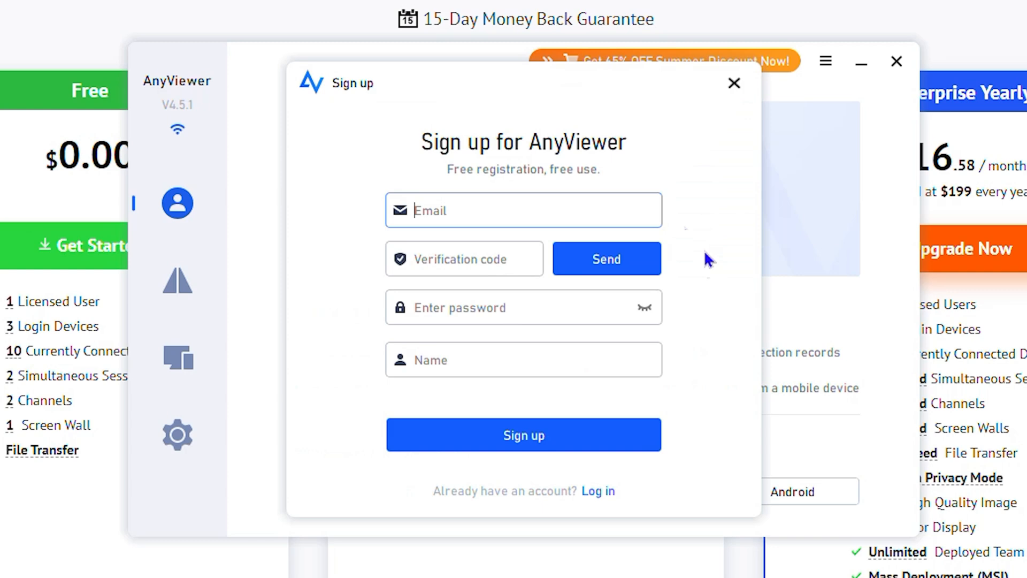
mouse_move(442, 210)
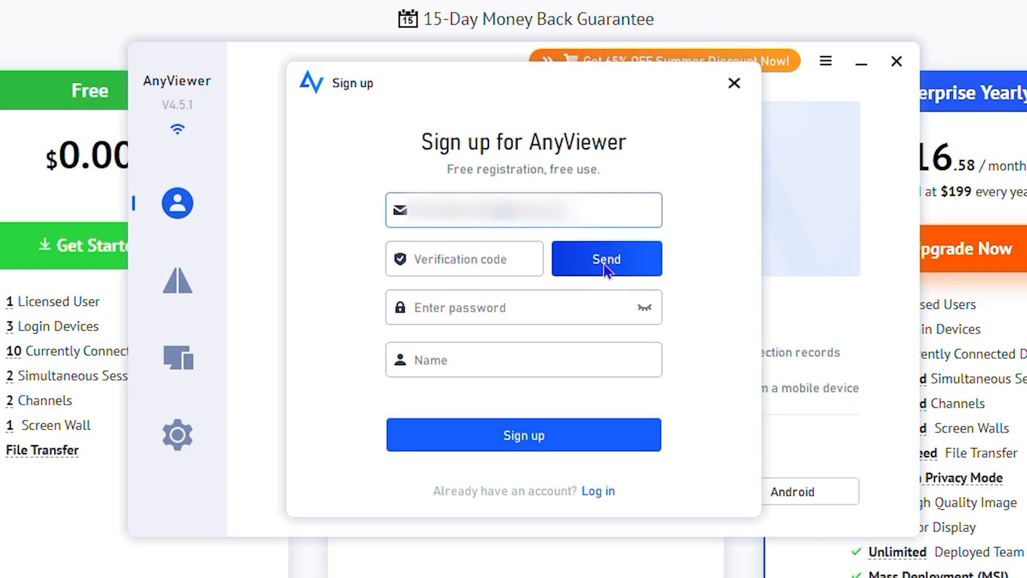
left_click(605, 258)
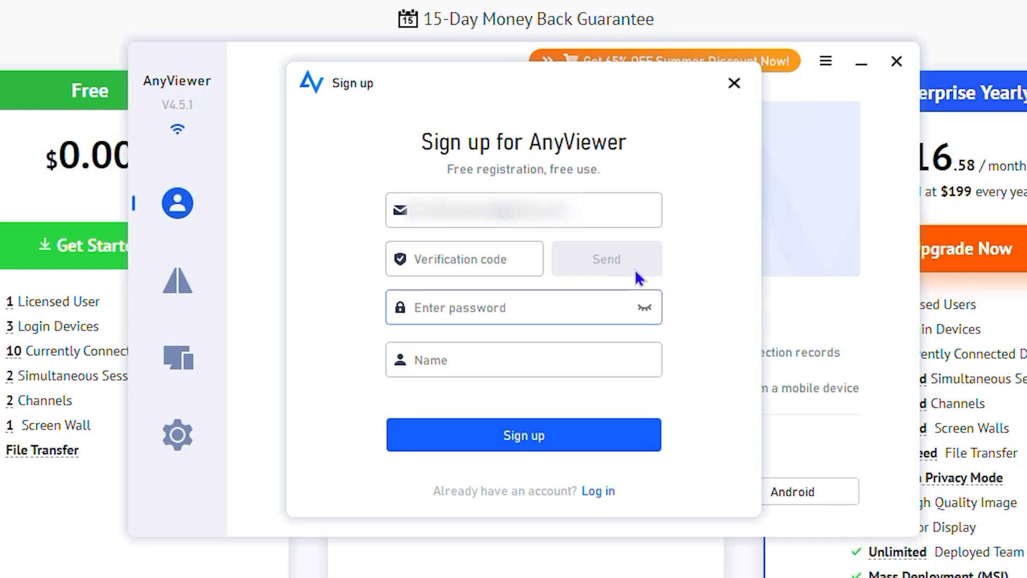
left_click(606, 258)
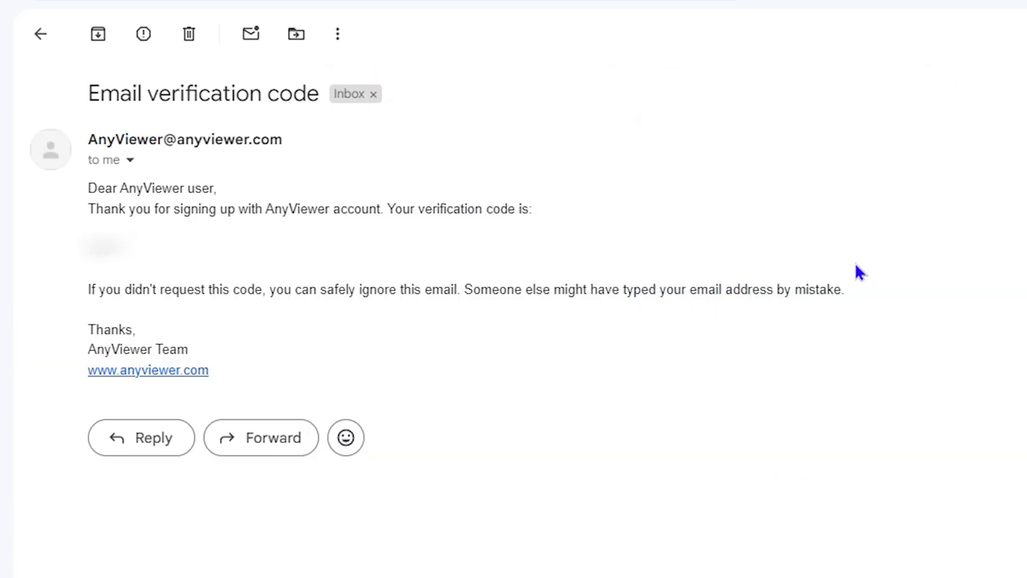
mouse_move(71, 274)
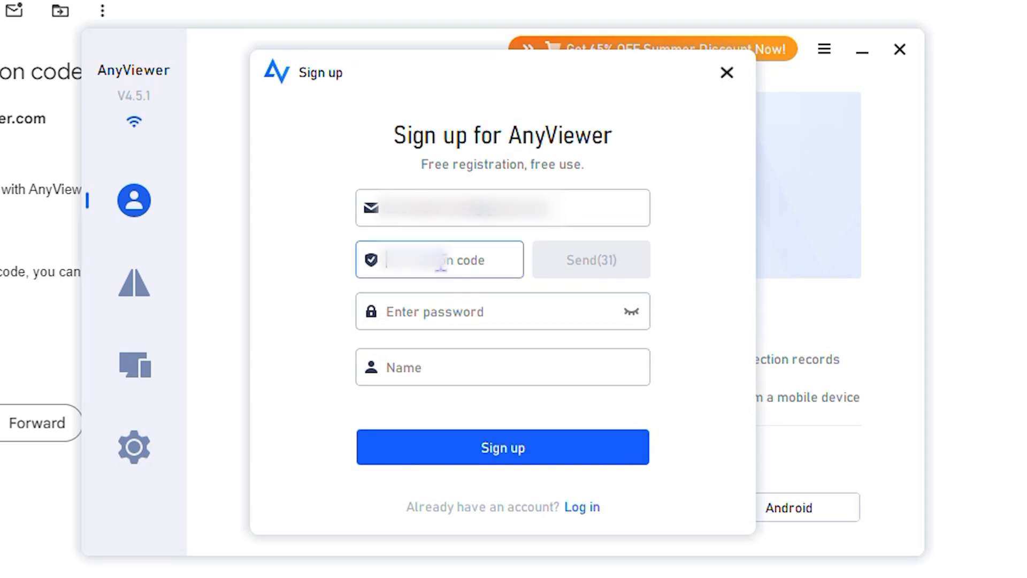
Enter a password and the name 'Drew Tutorial', then submit to create the account.
left_click(503, 311)
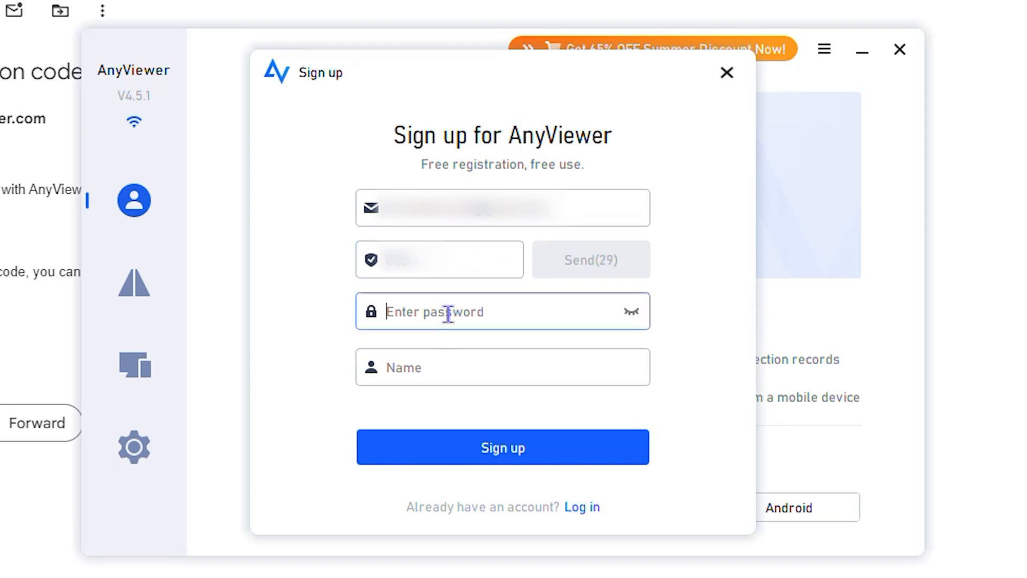
type("••")
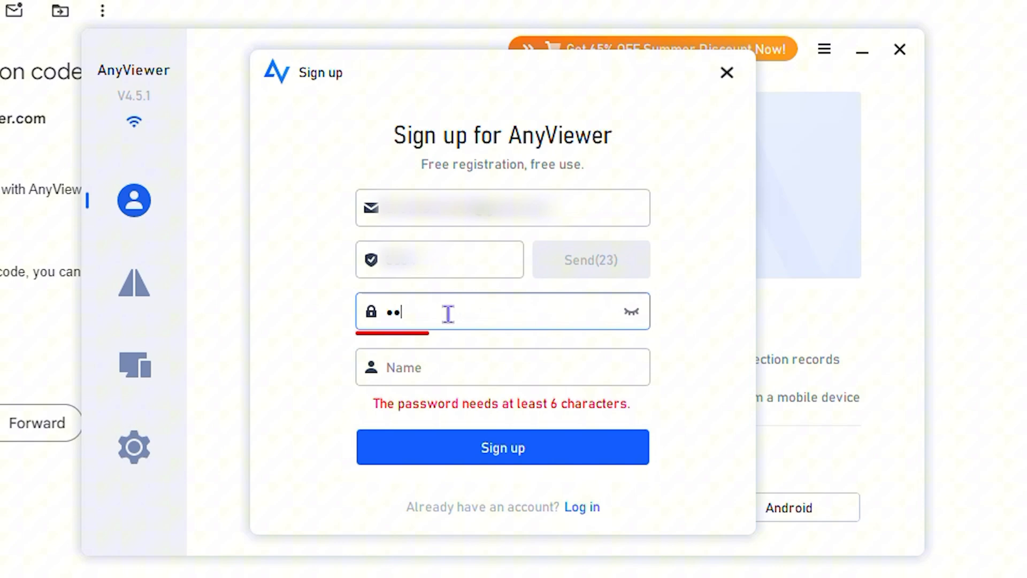
type("password")
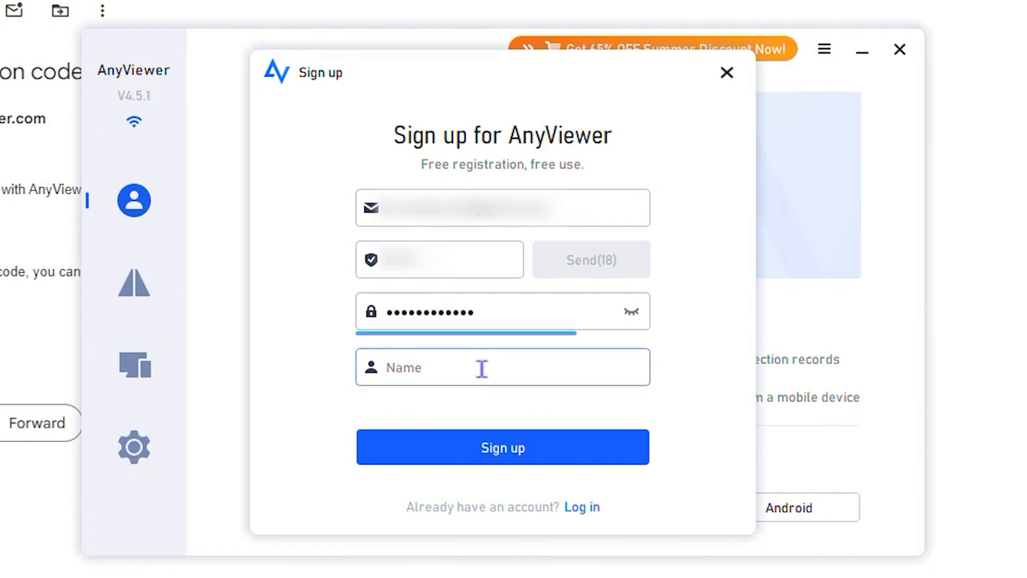
type("Drew")
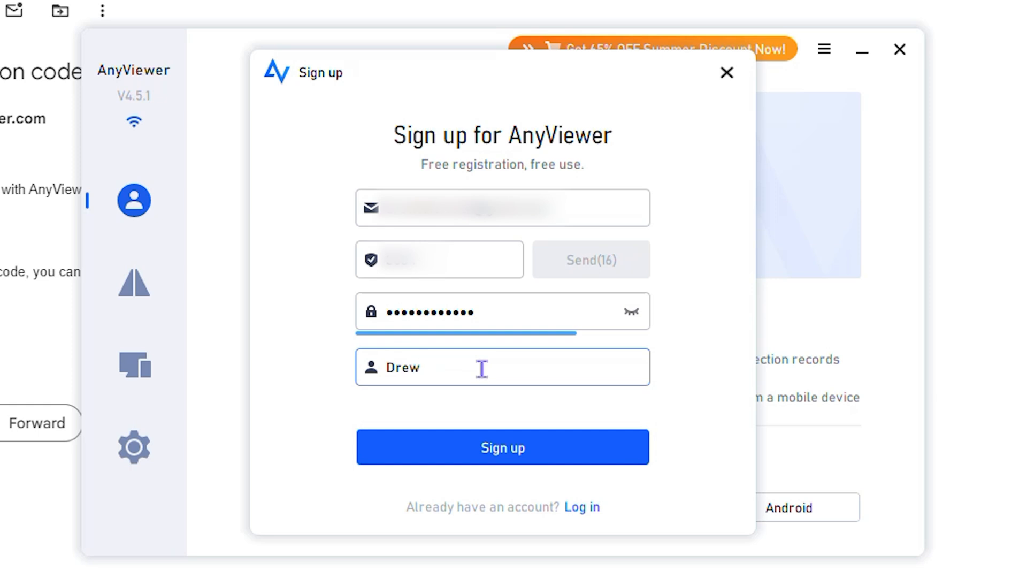
type("Tut")
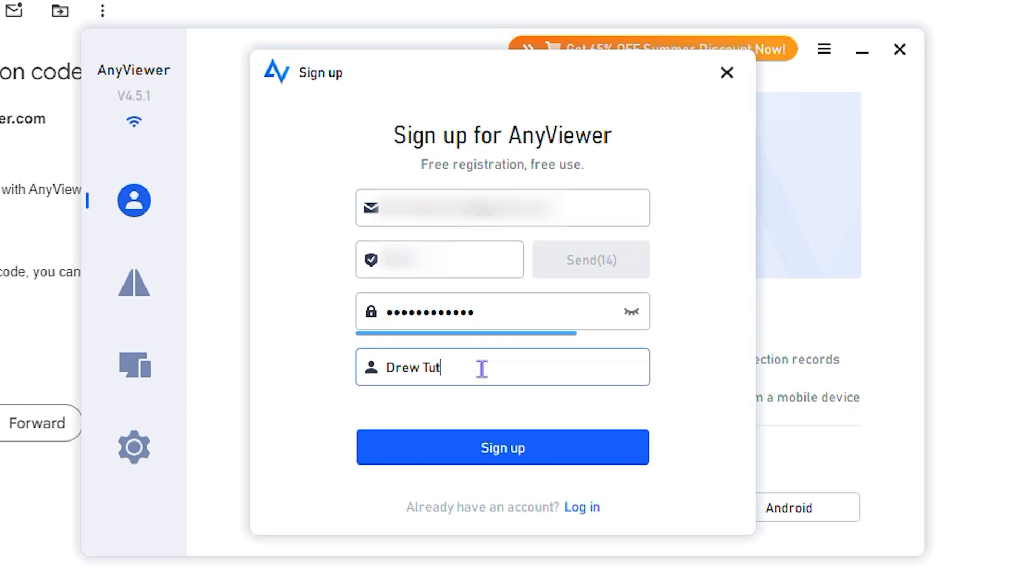
type("orial")
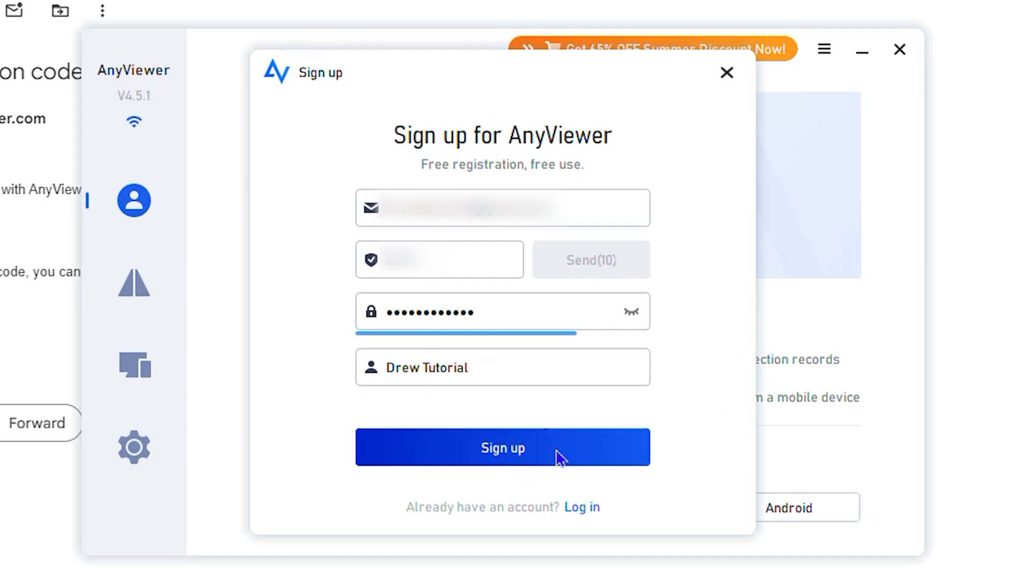
left_click(502, 448)
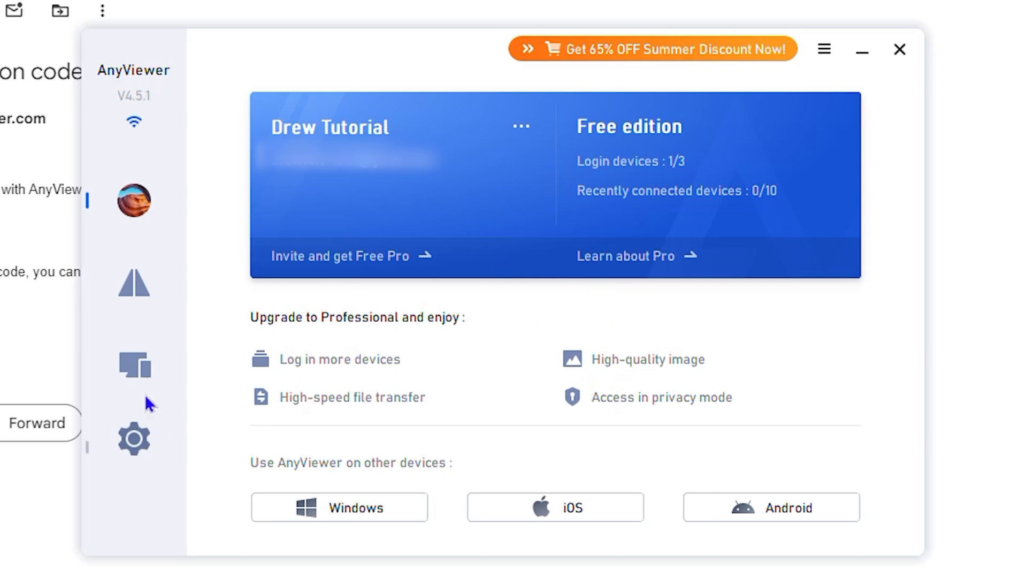
mouse_move(134, 279)
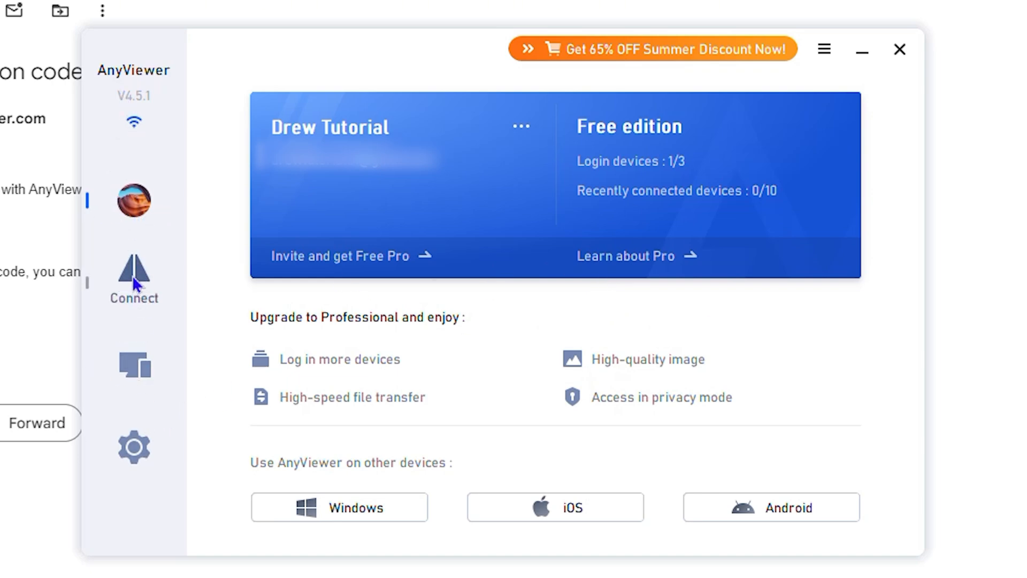
View My devices listing DESKTOP-2J72MI3, then the Unattended settings panel.
left_click(134, 364)
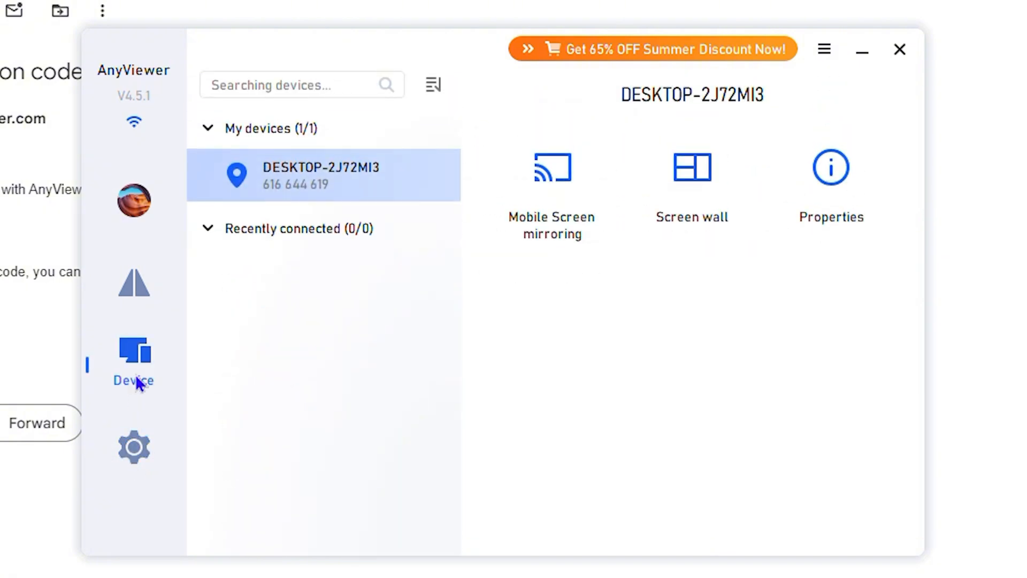
mouse_move(133, 280)
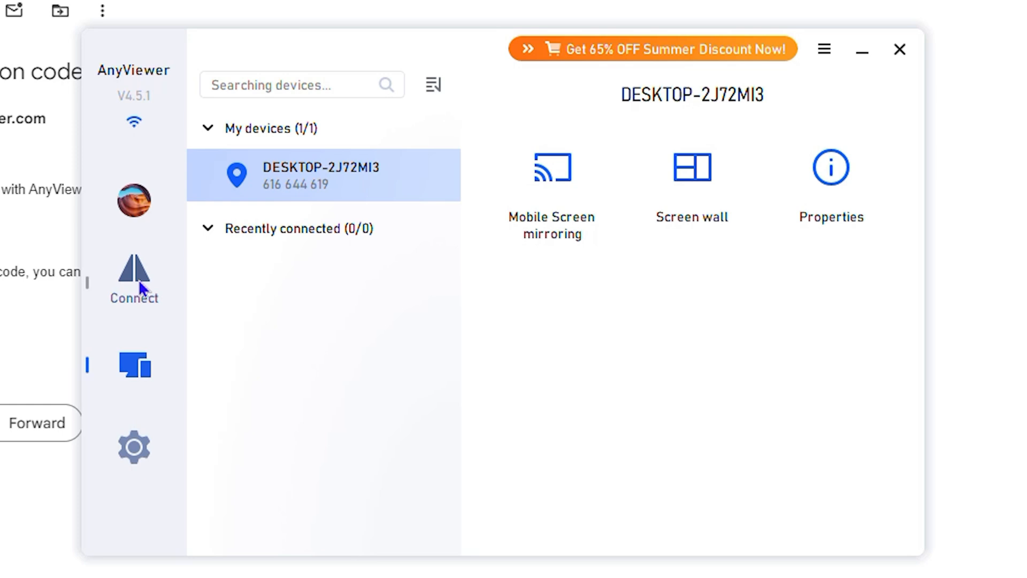
mouse_move(134, 447)
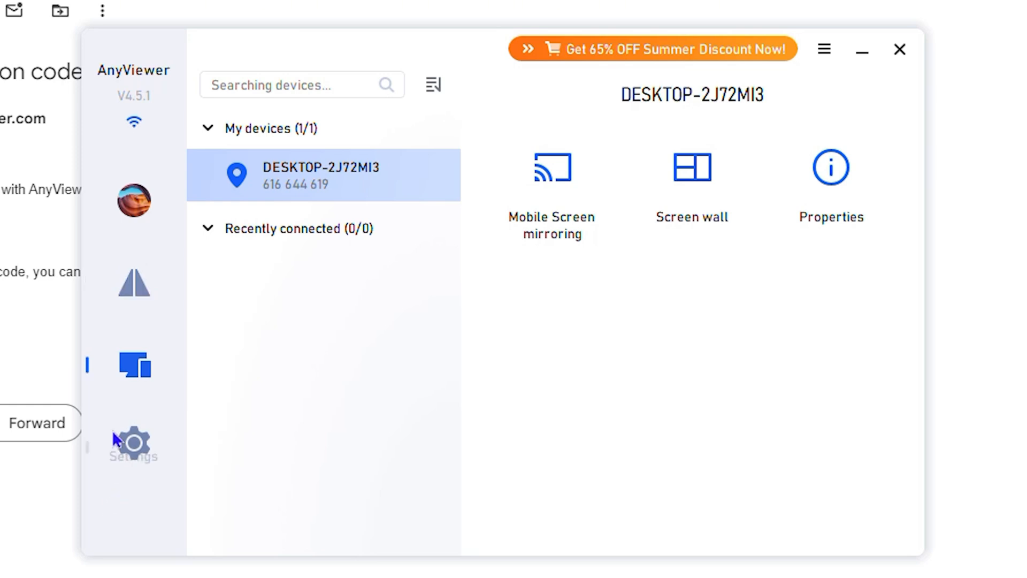
mouse_move(136, 122)
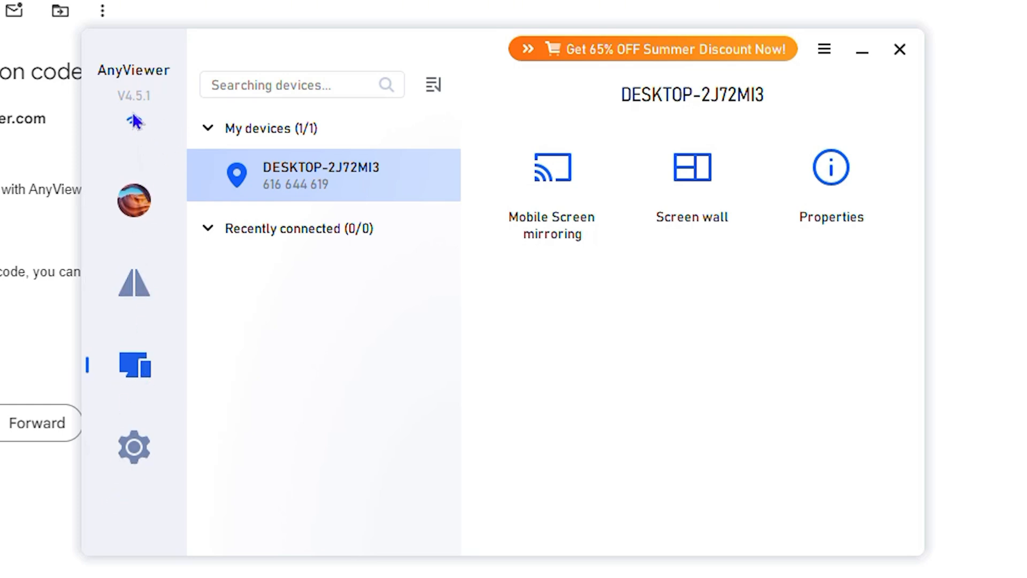
mouse_move(134, 431)
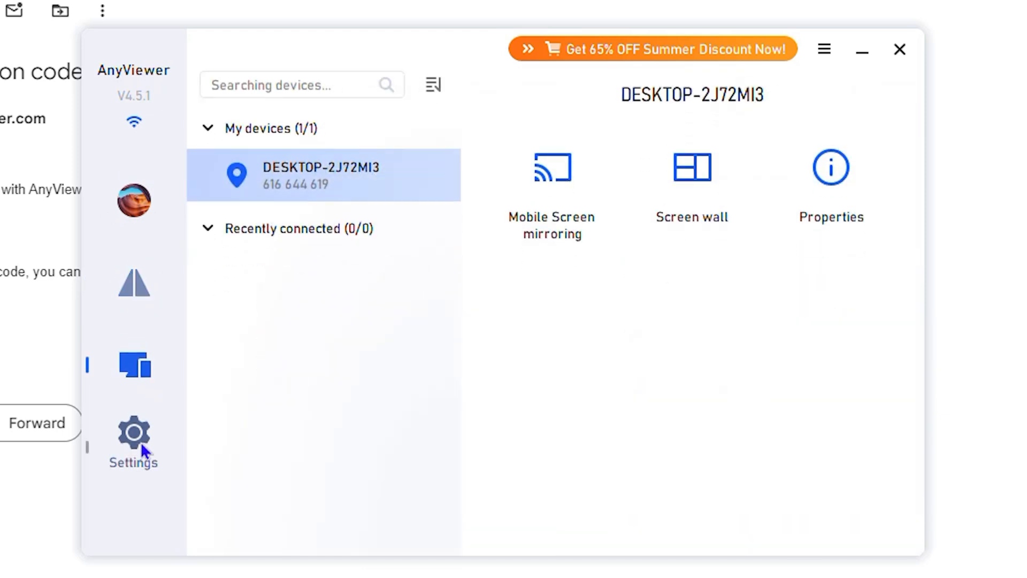
left_click(134, 432)
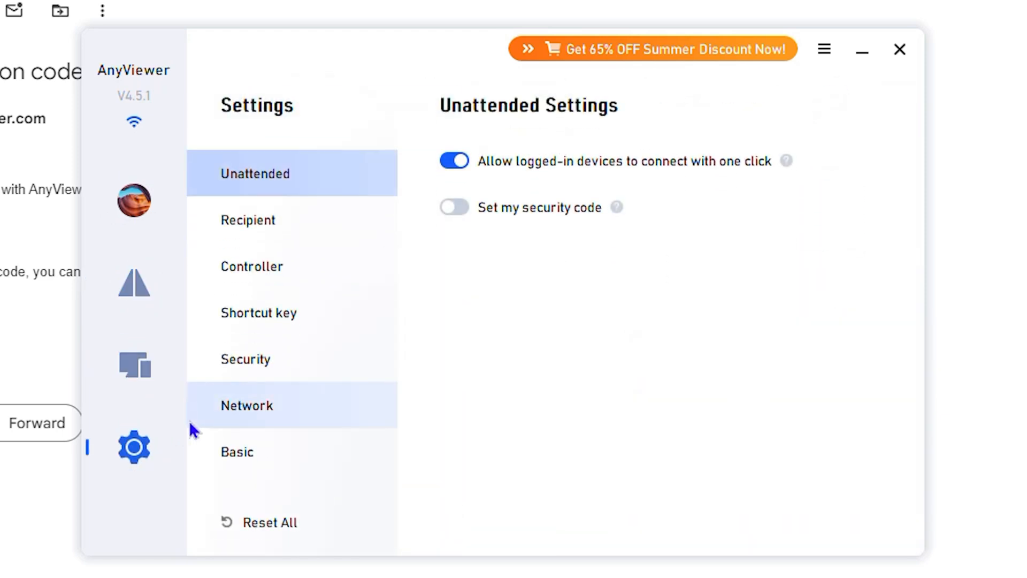